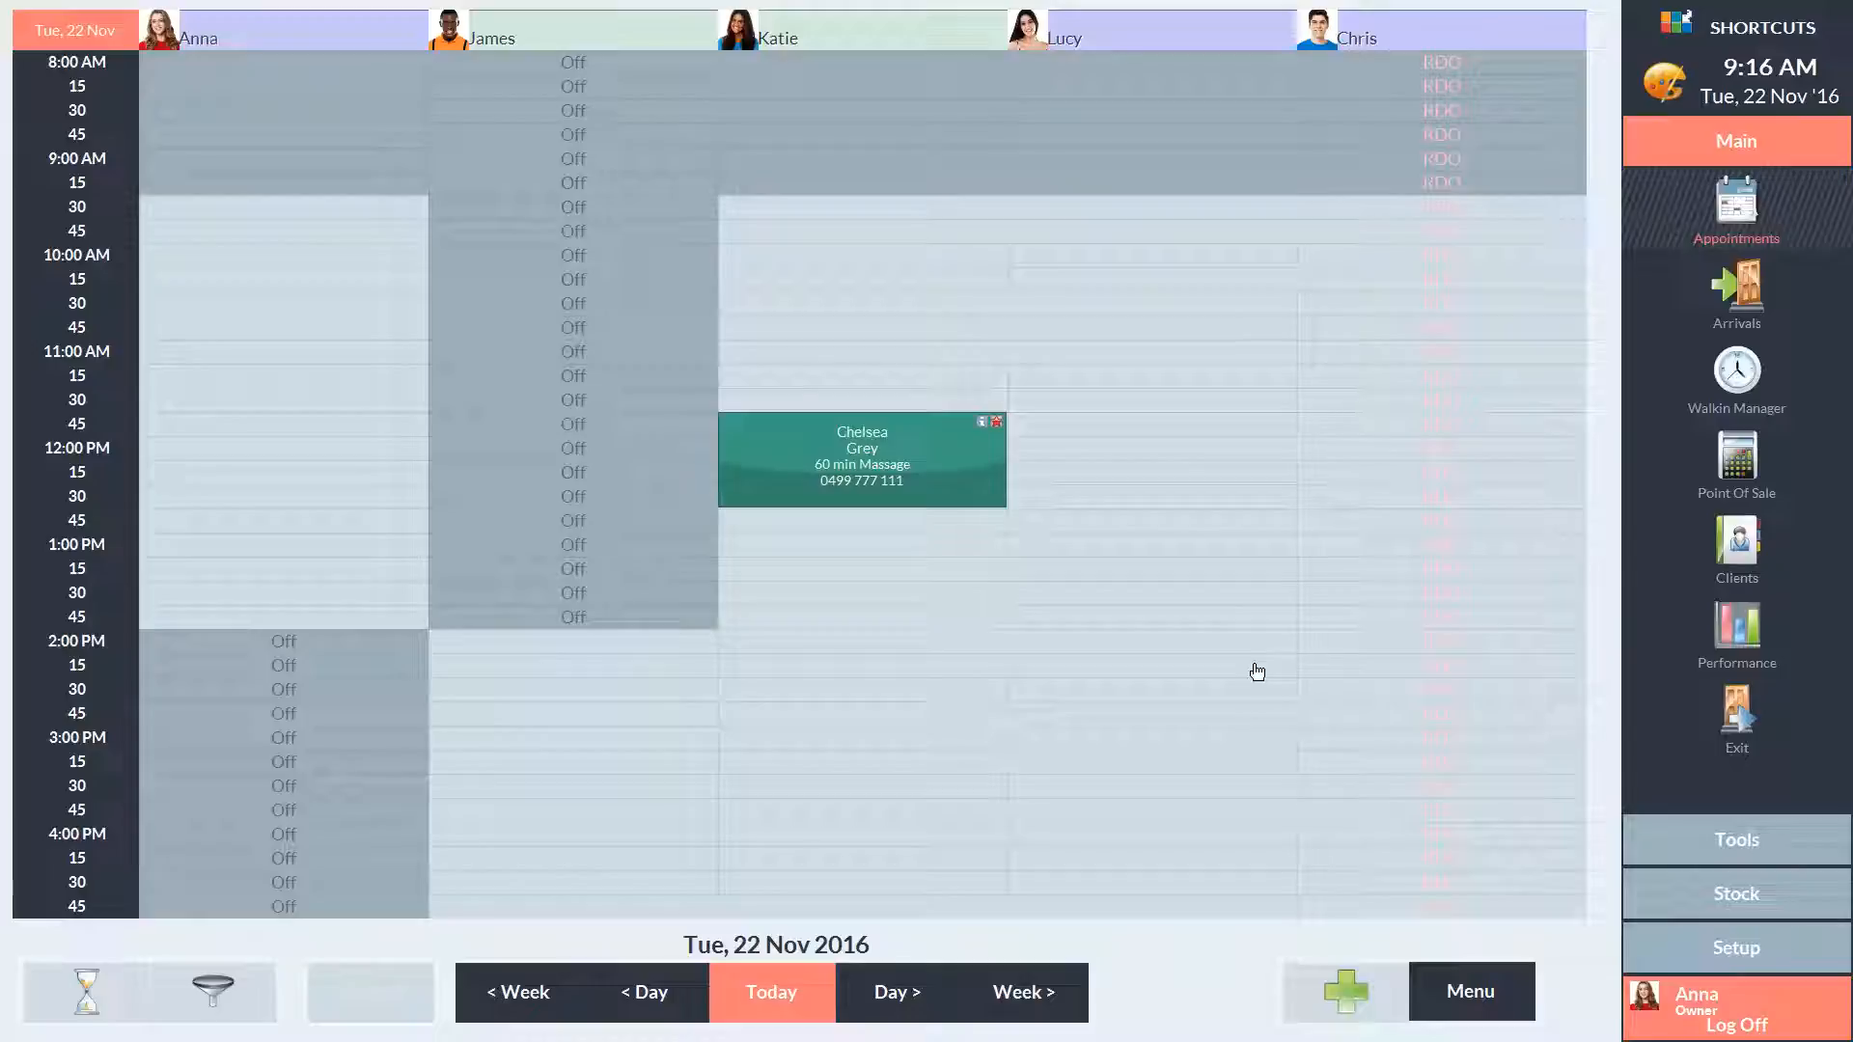
mouse_move(1589, 734)
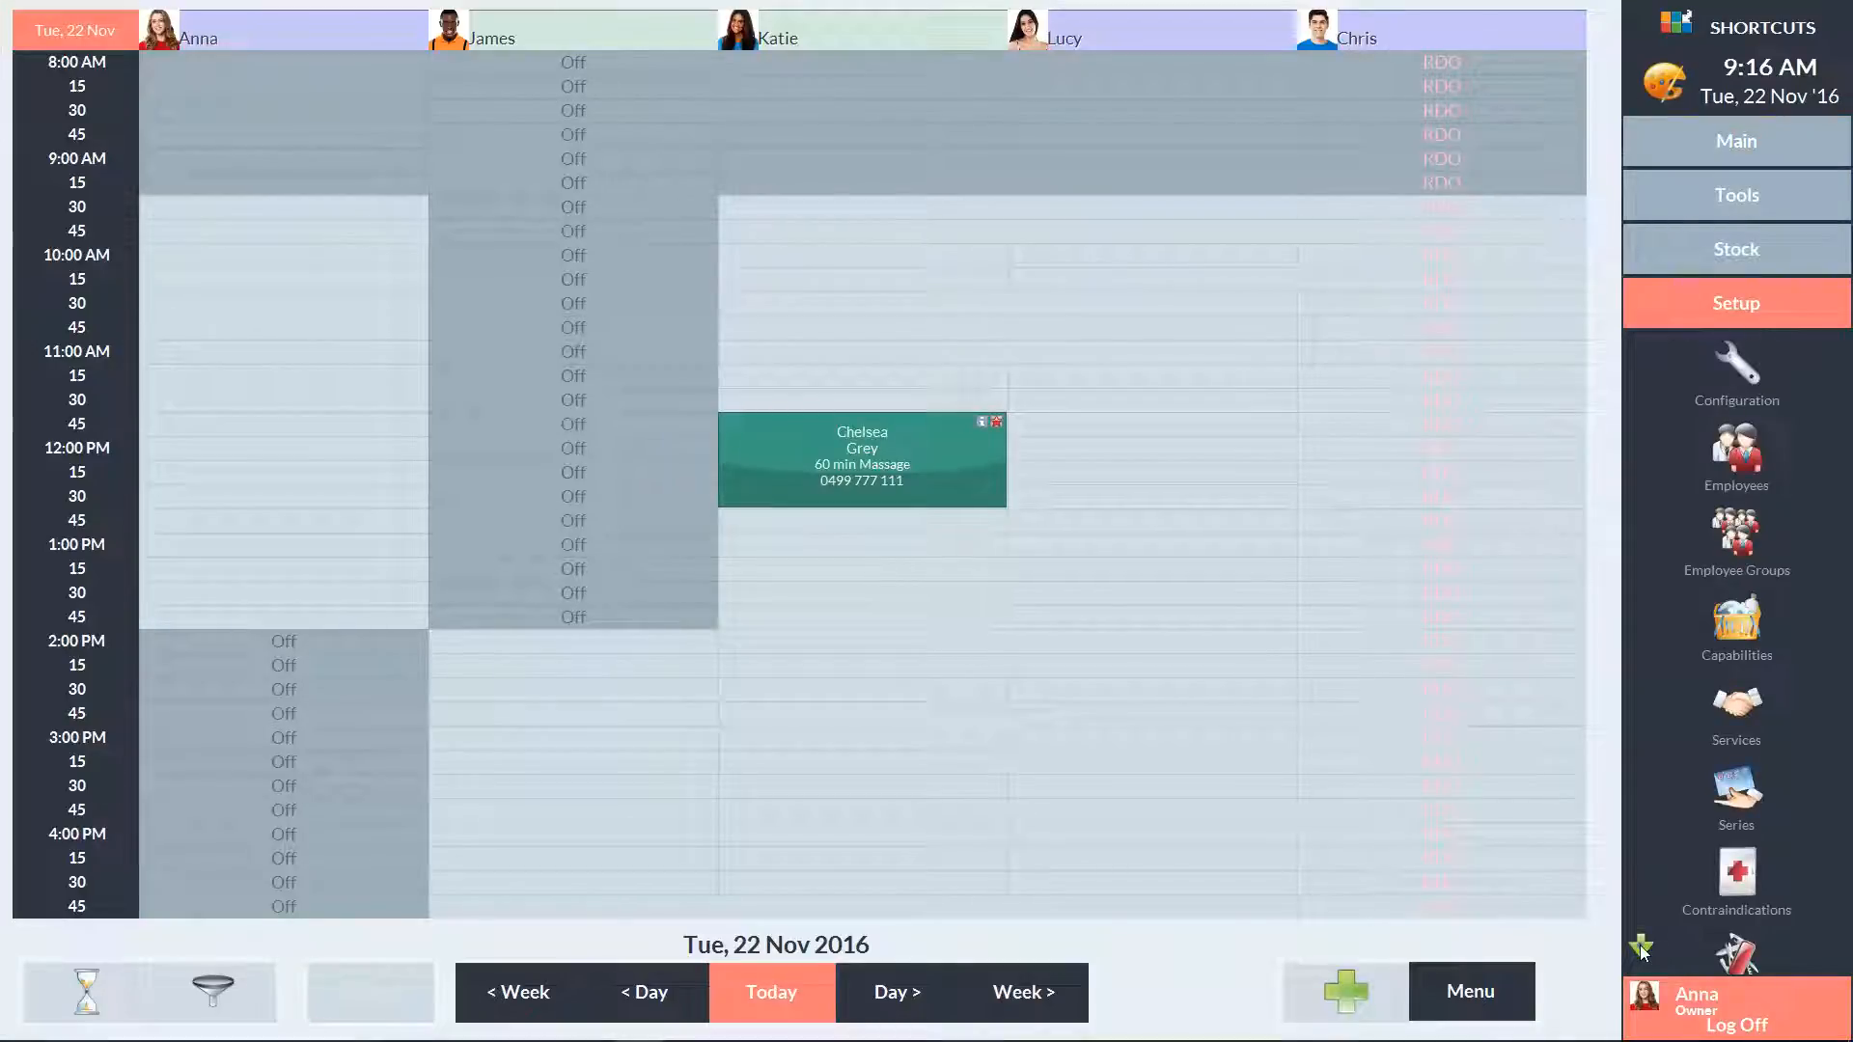
Show the Promotion - Setup list of existing promotions from the Setup panel.
click(1735, 874)
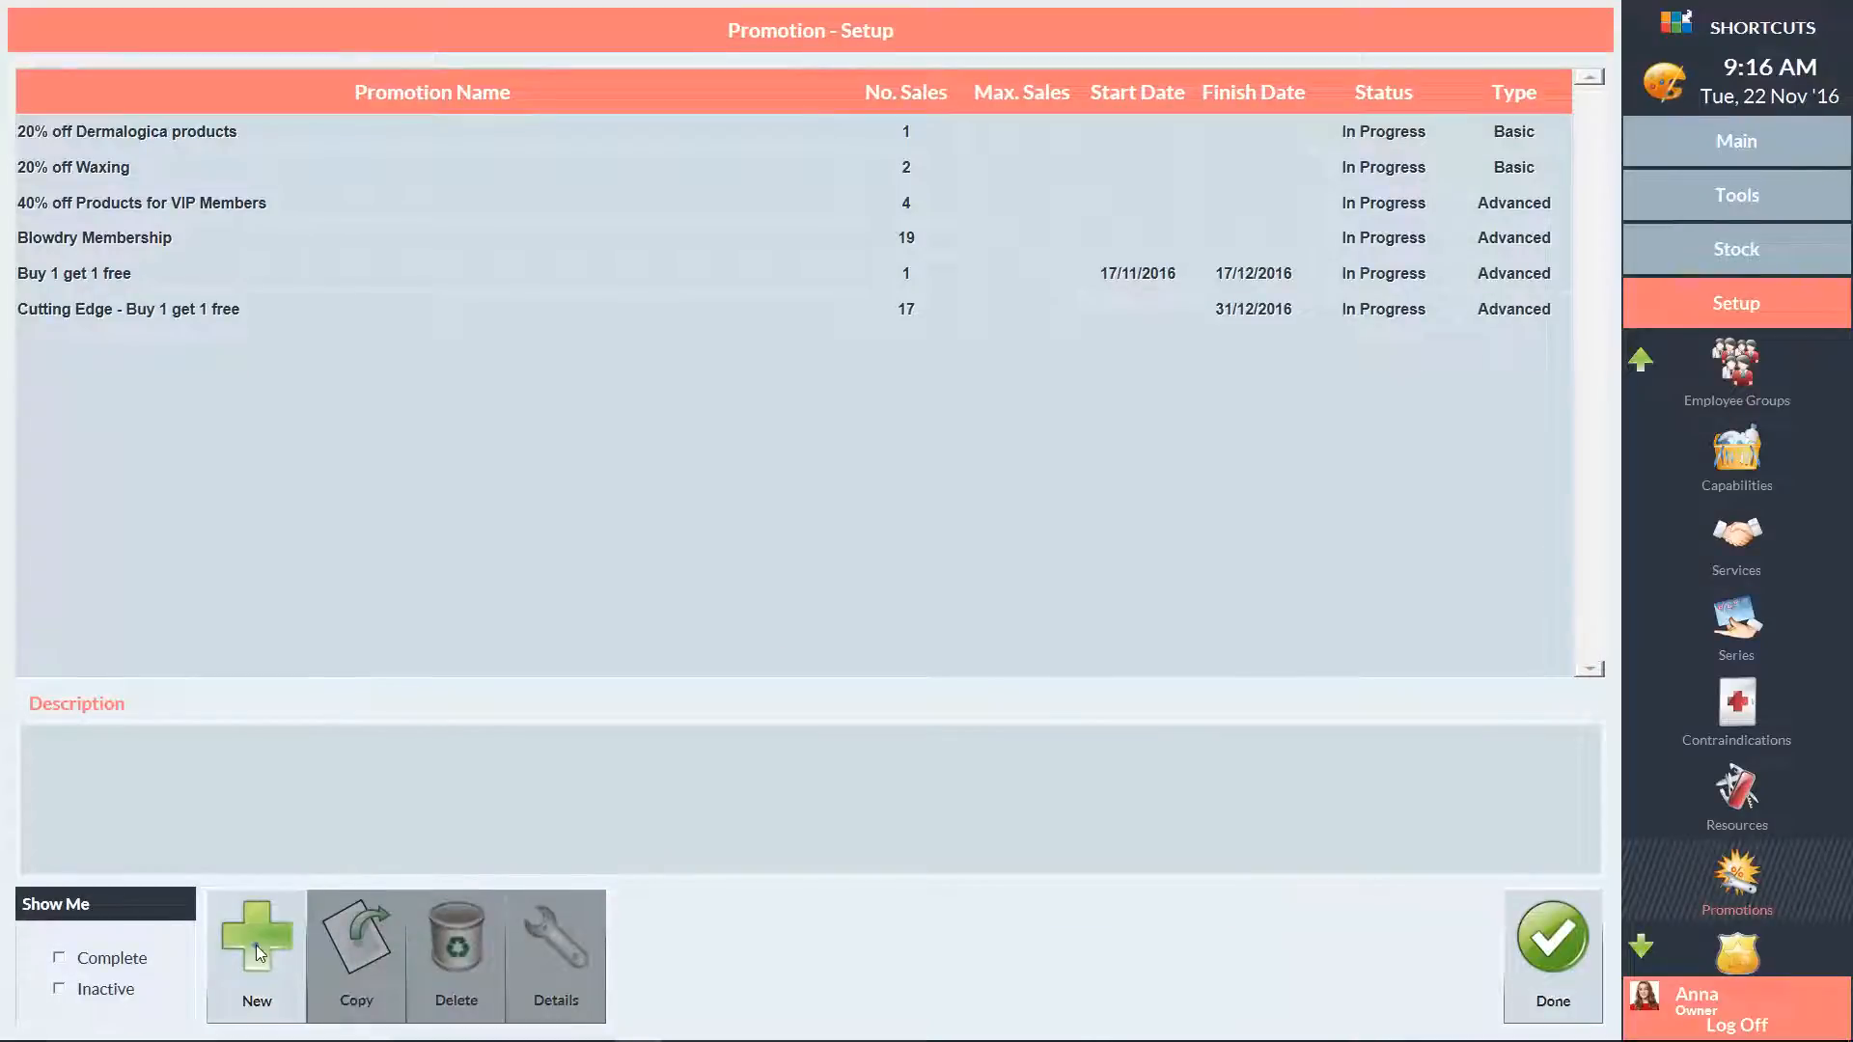
Create a new promotion named '10% off Hair Colouring' described 'Present a coupon to receive 10% off hair colouring'.
click(255, 945)
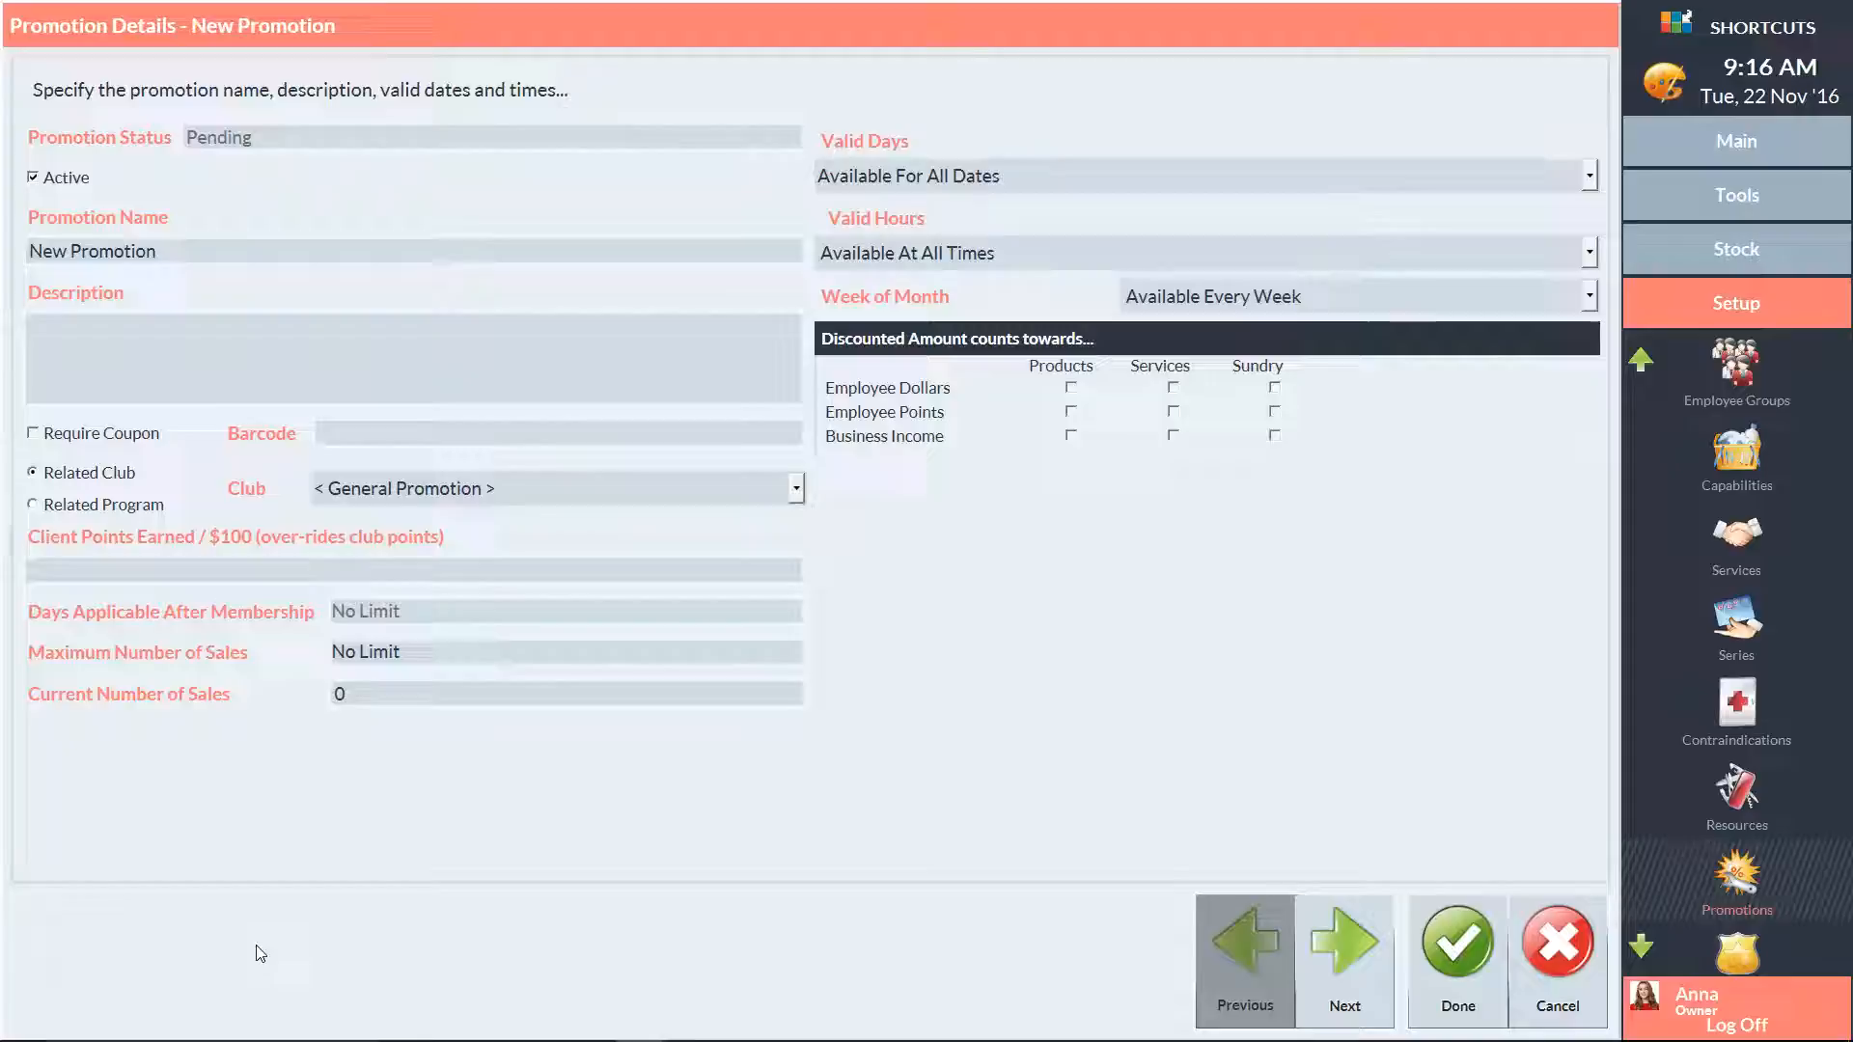
mouse_move(230, 915)
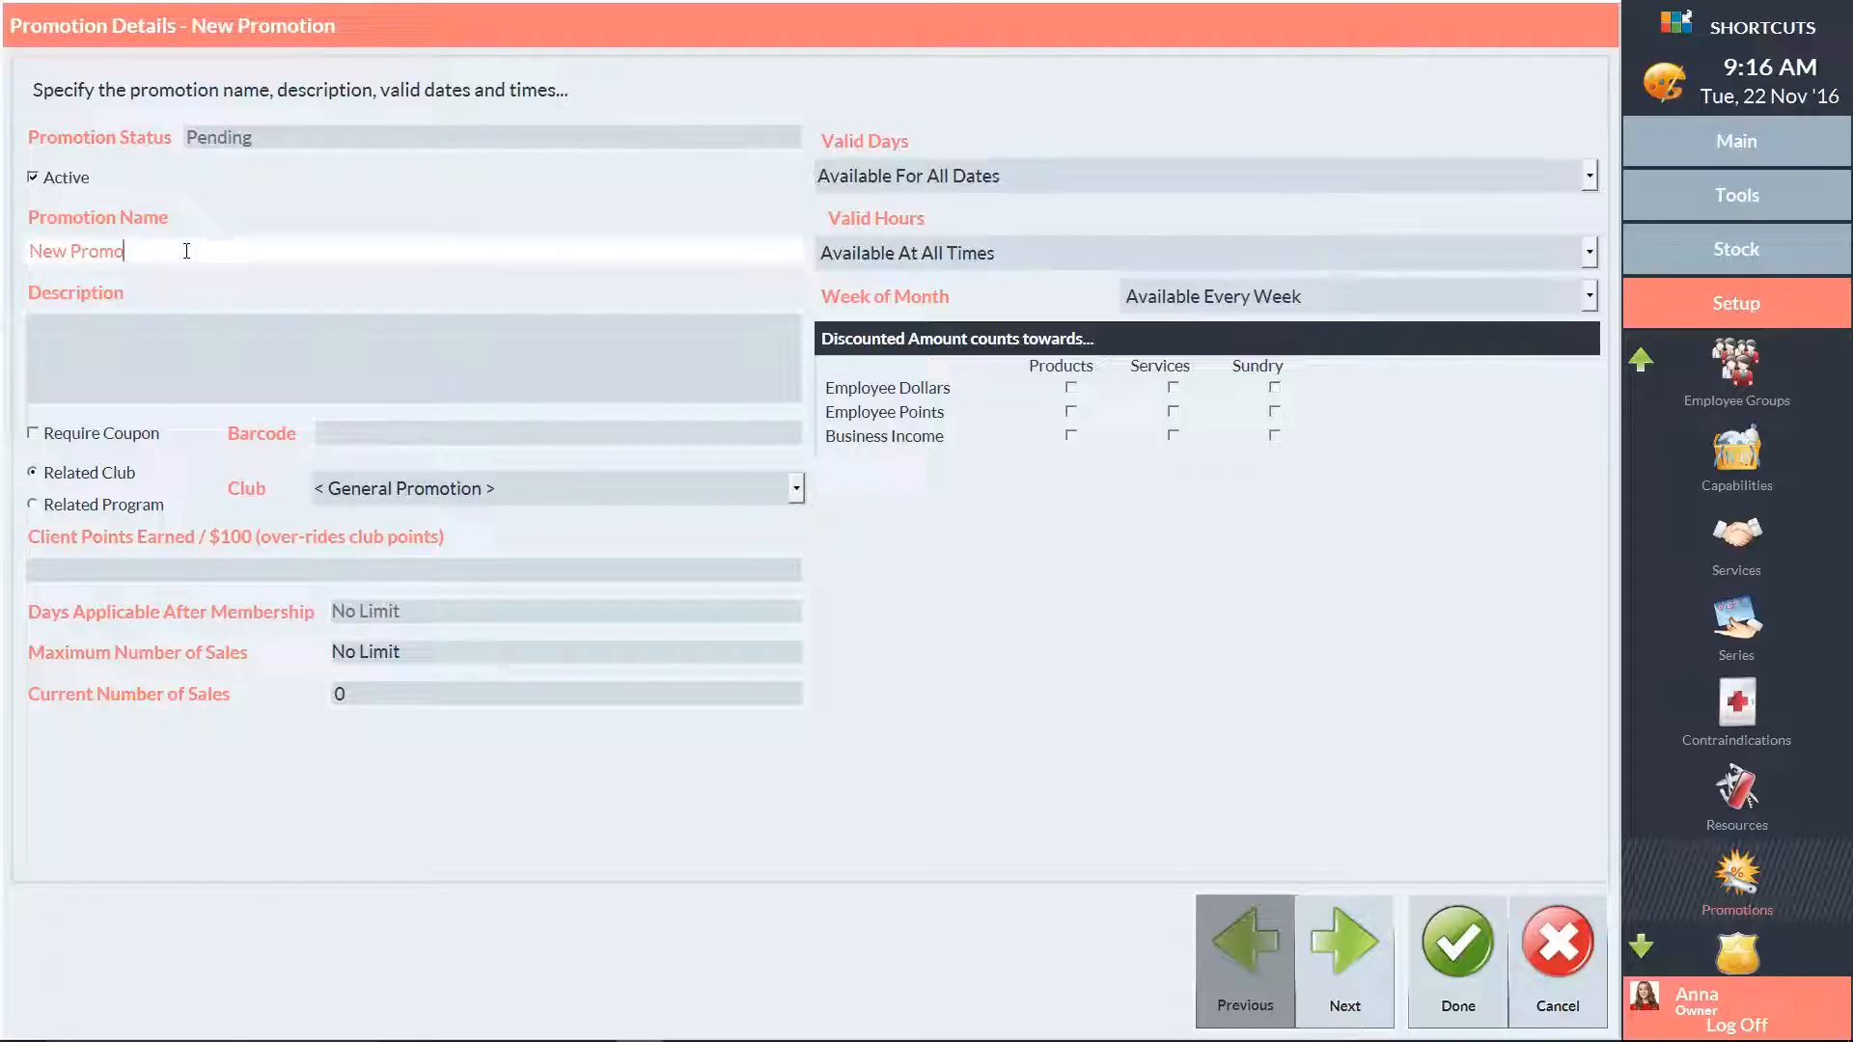
text(10% off Hair Colour)
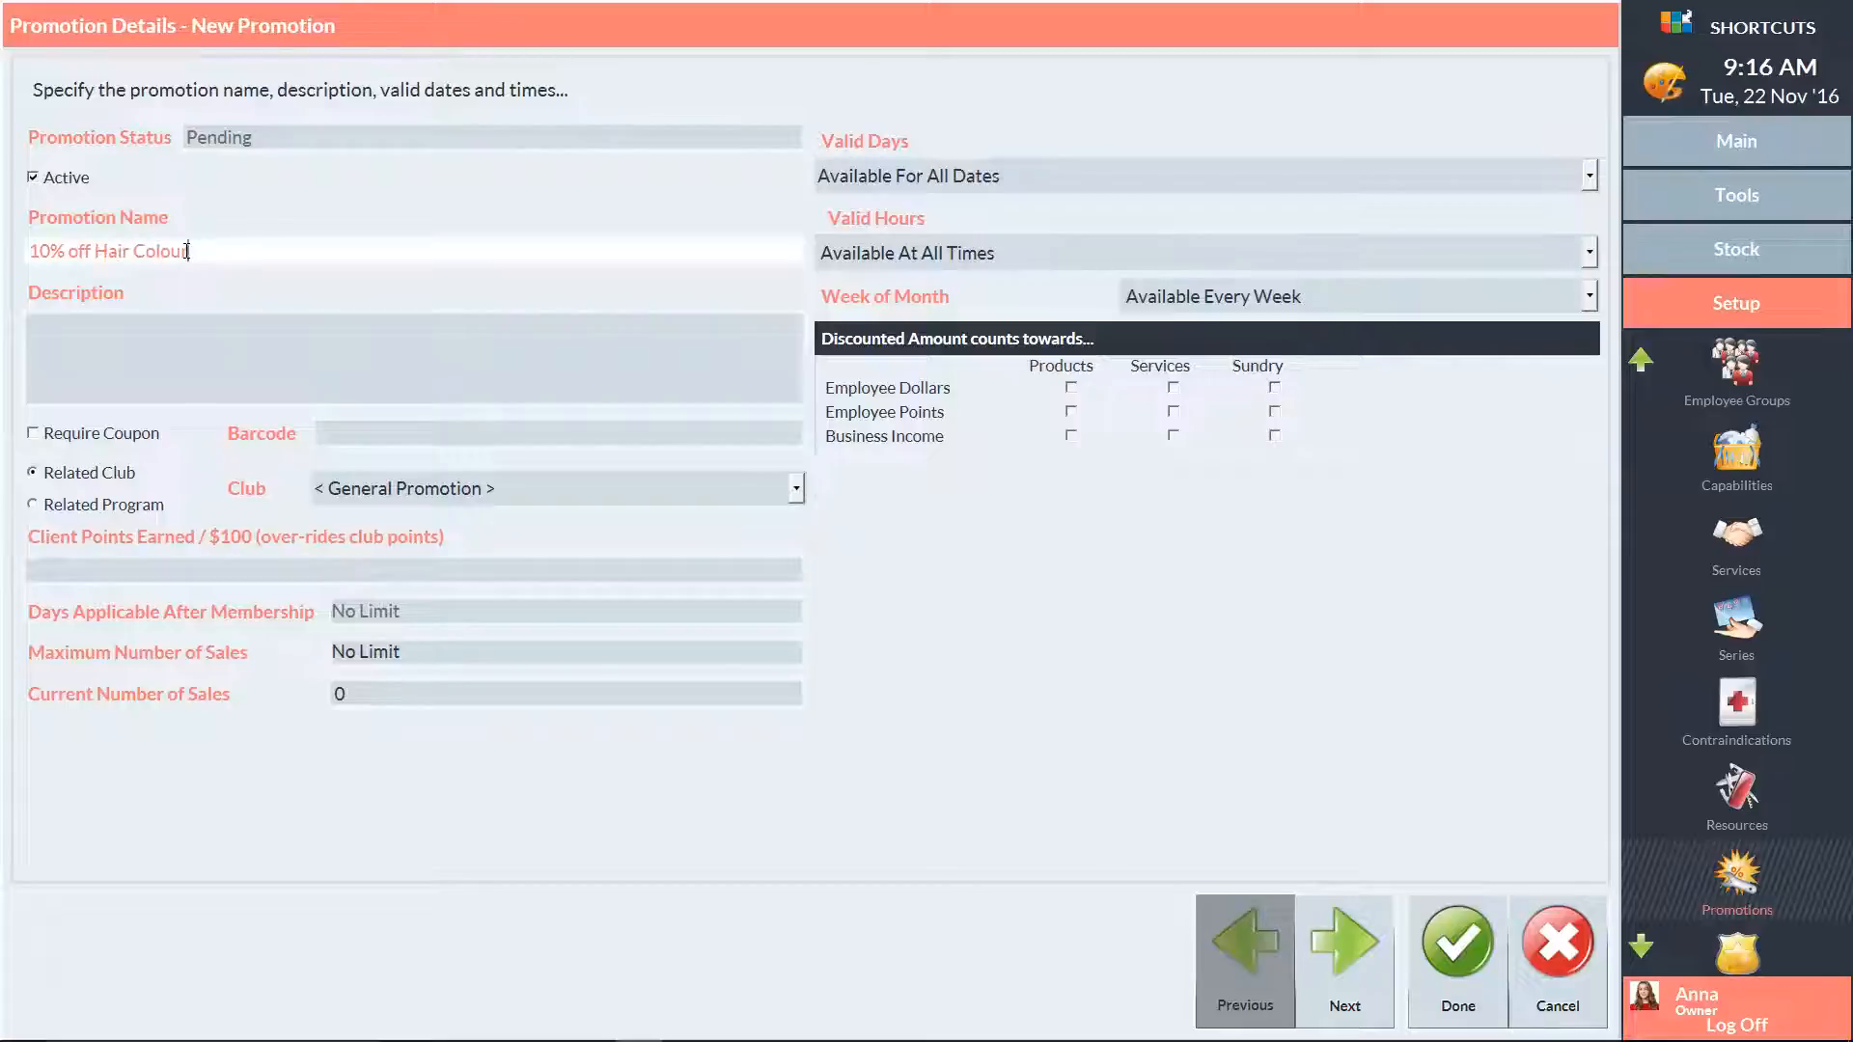
text(ing)
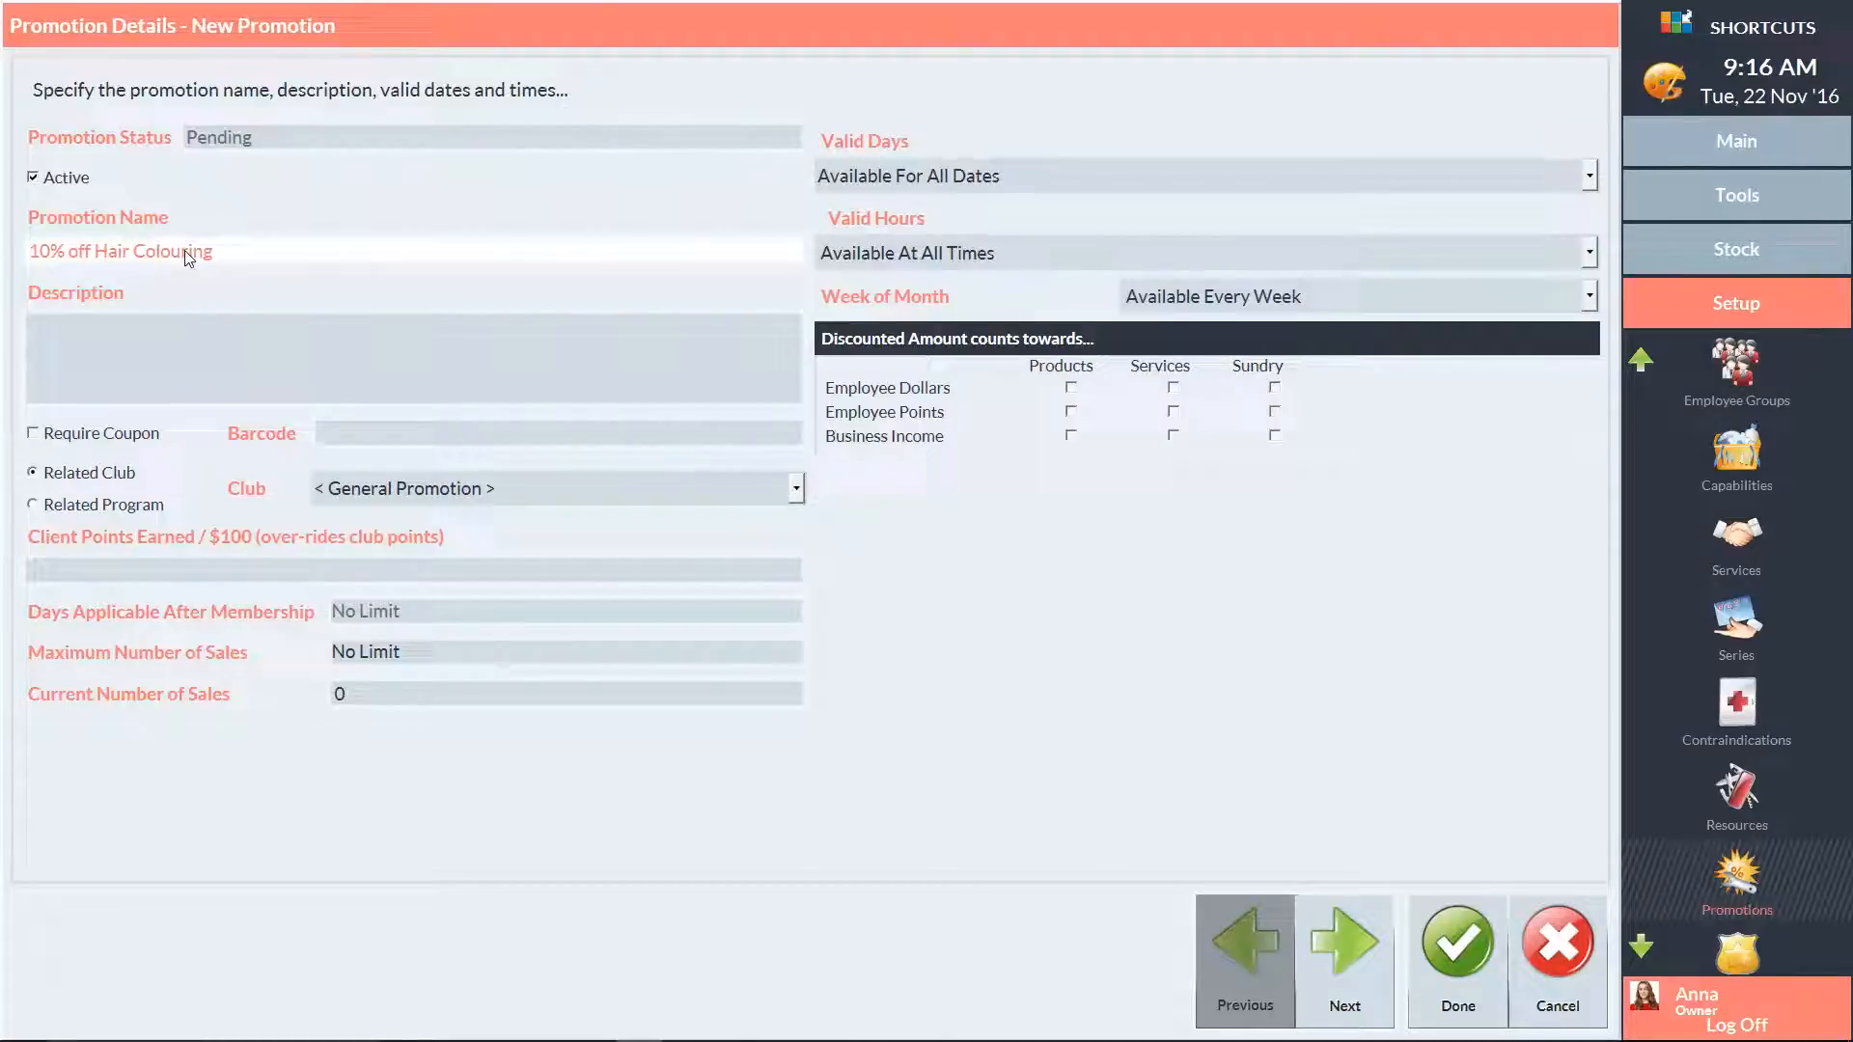
text(Present a)
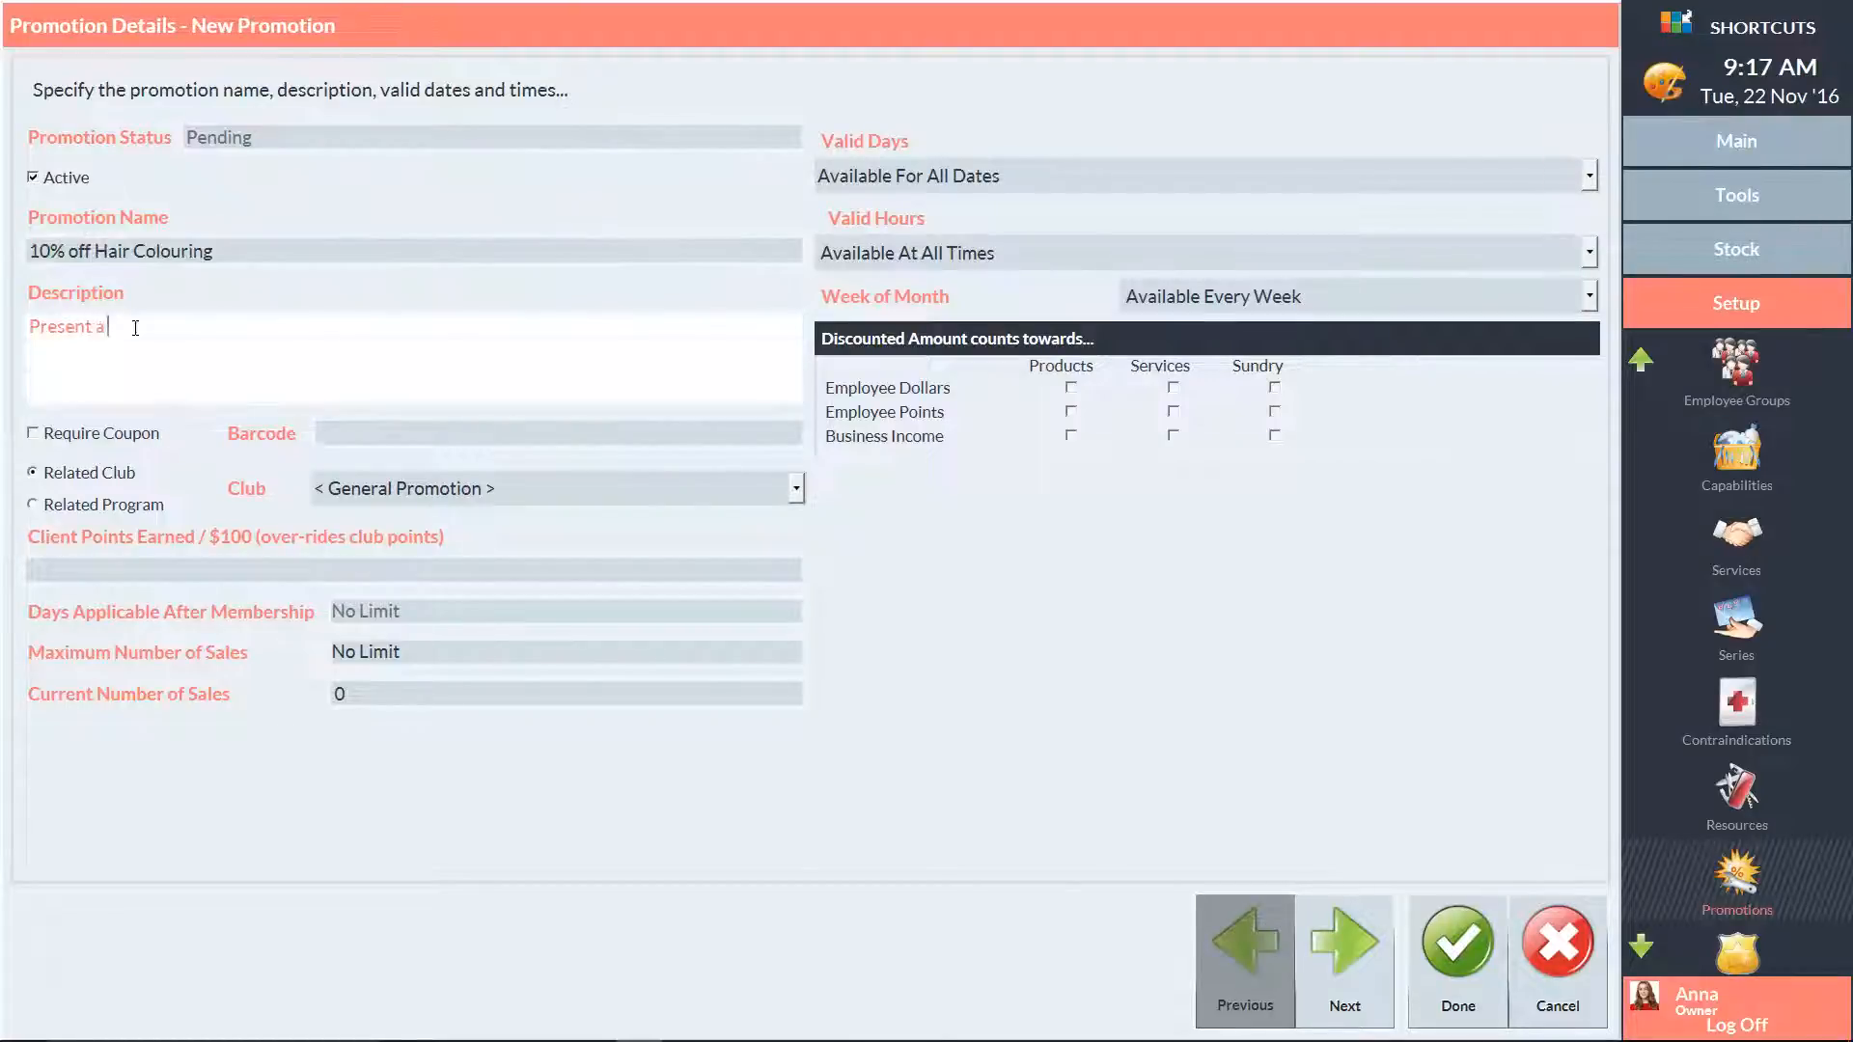
text(coupon to receive 10% off hair c)
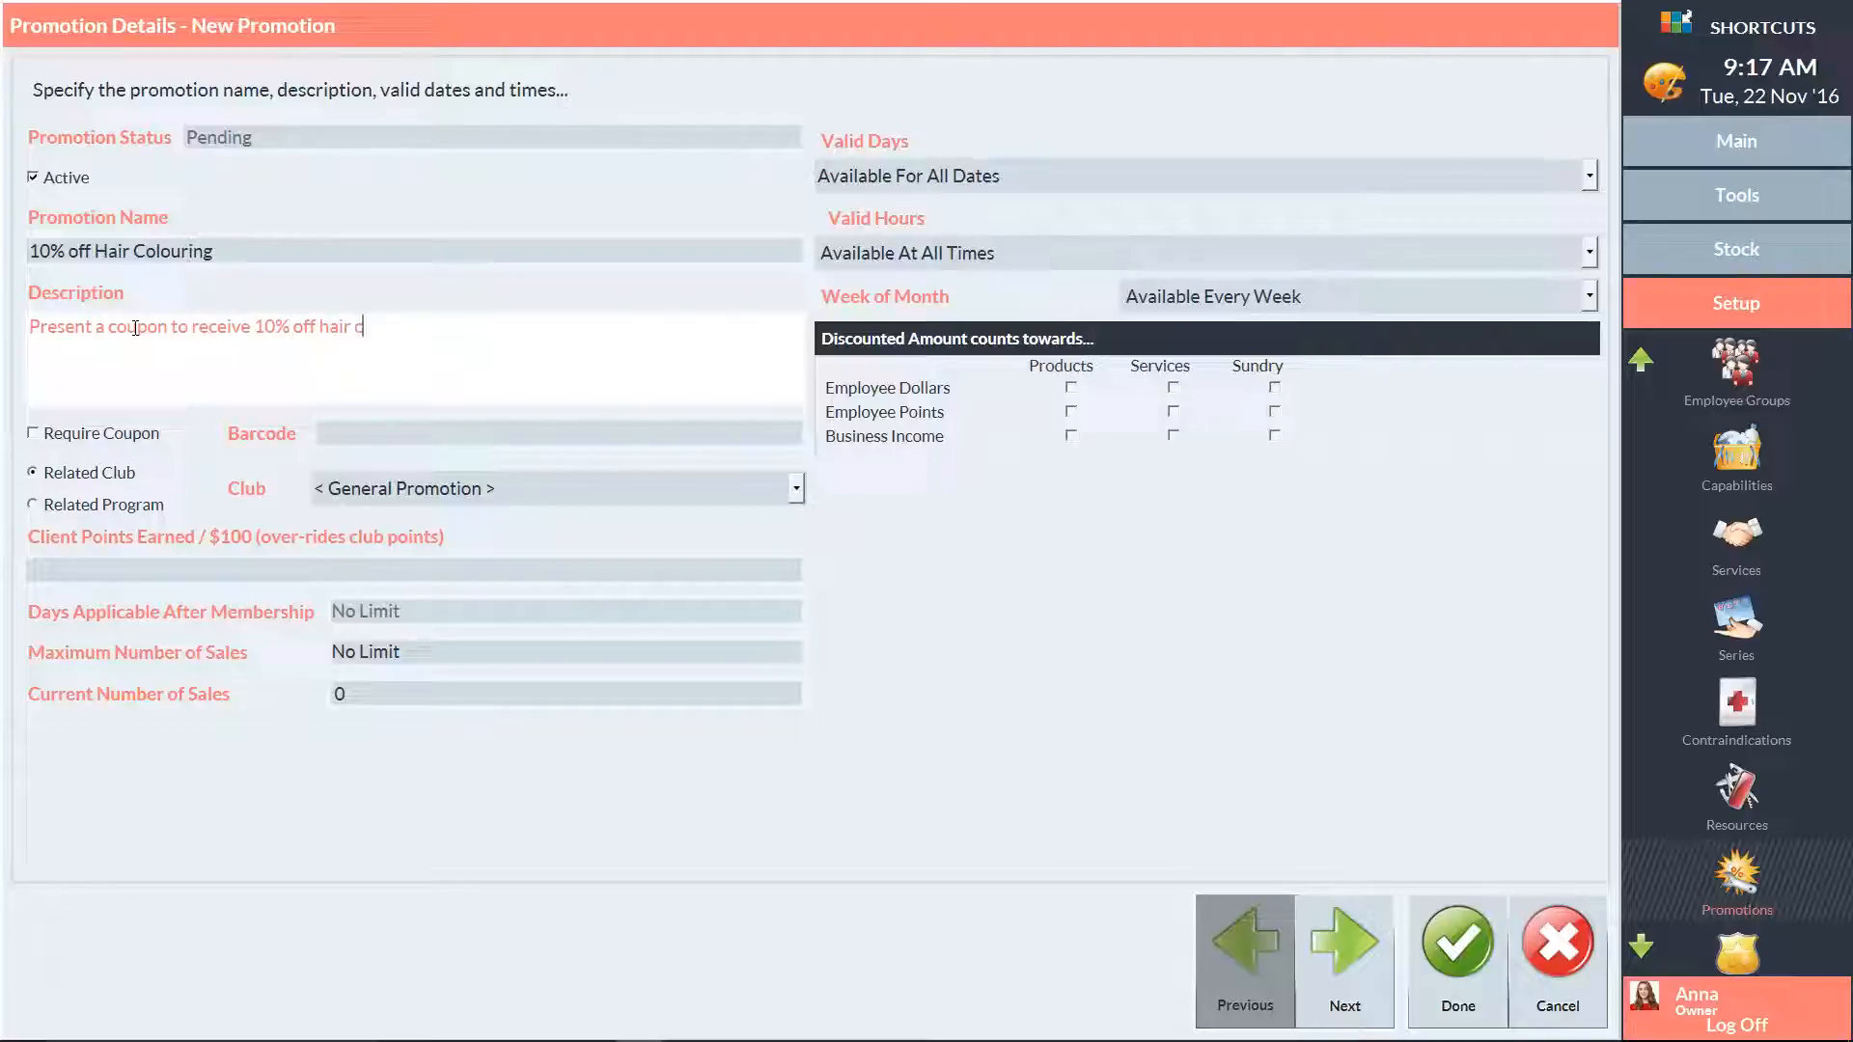
text(olouring)
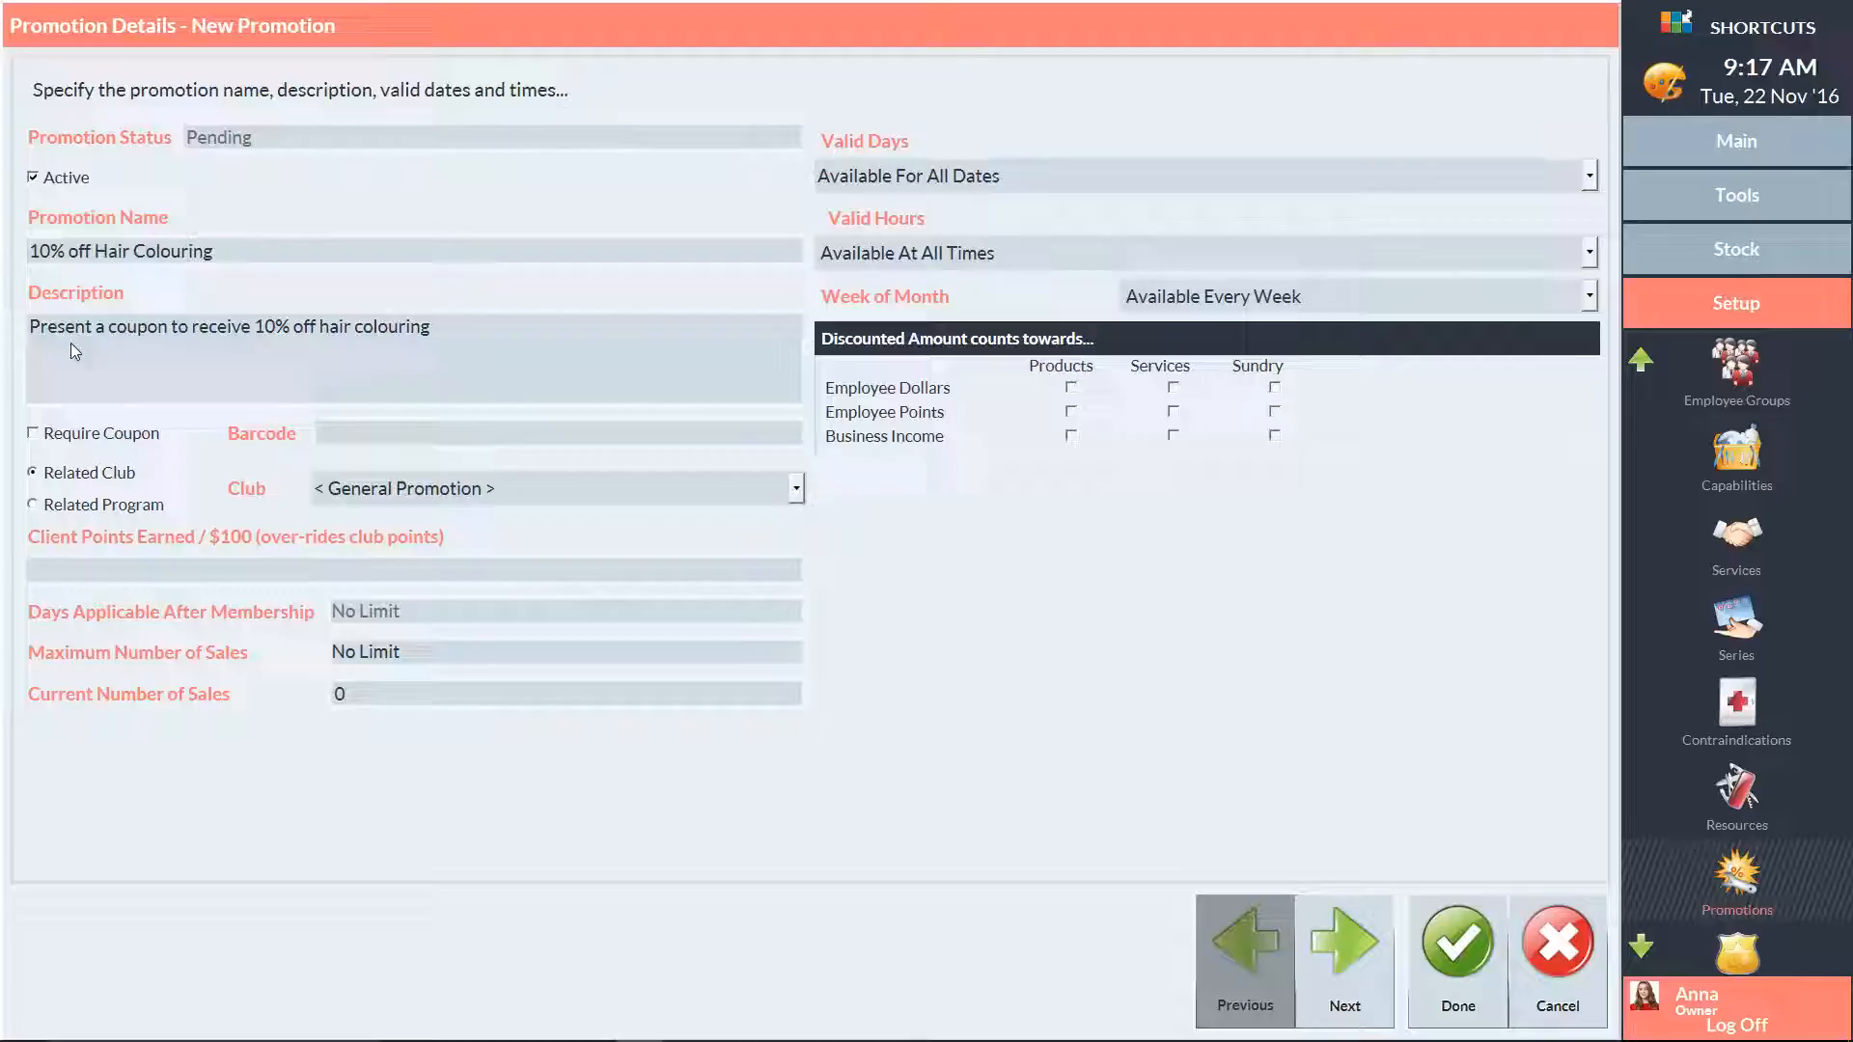
Require a coupon for the promotion with barcode 316382.
click(35, 432)
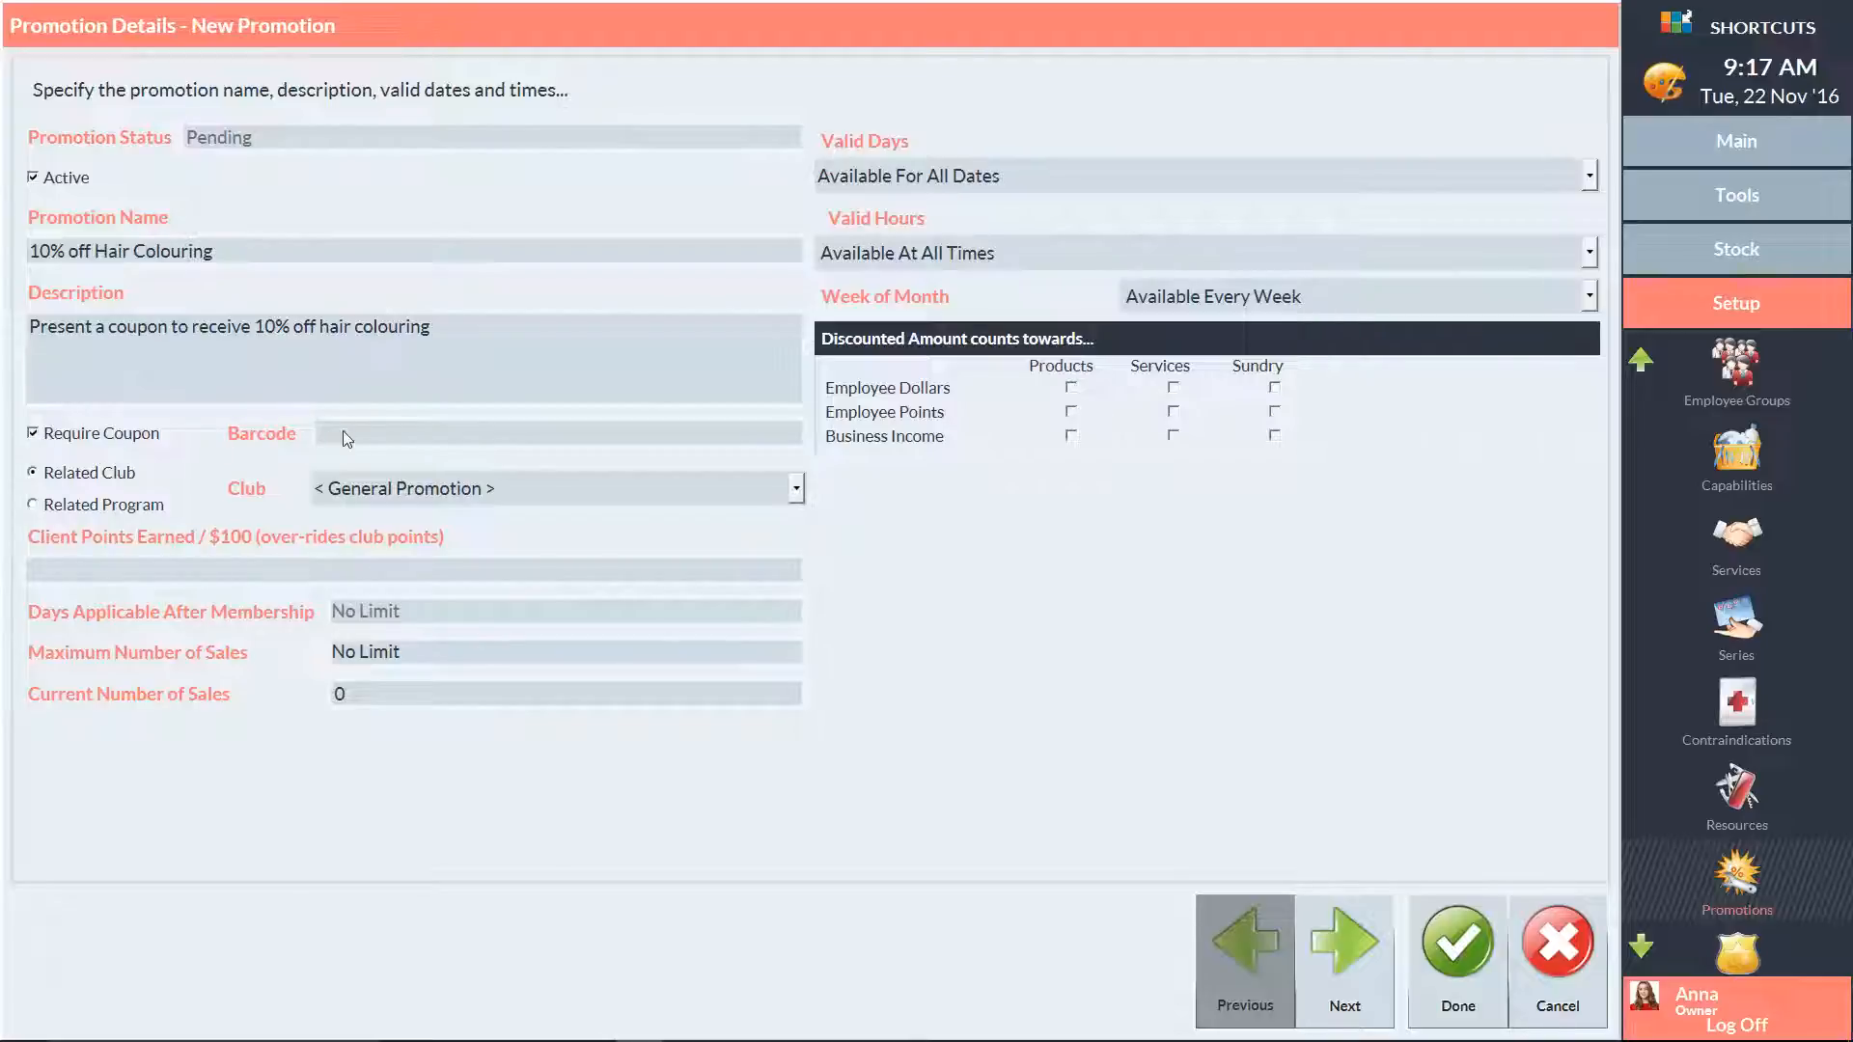
text(316382)
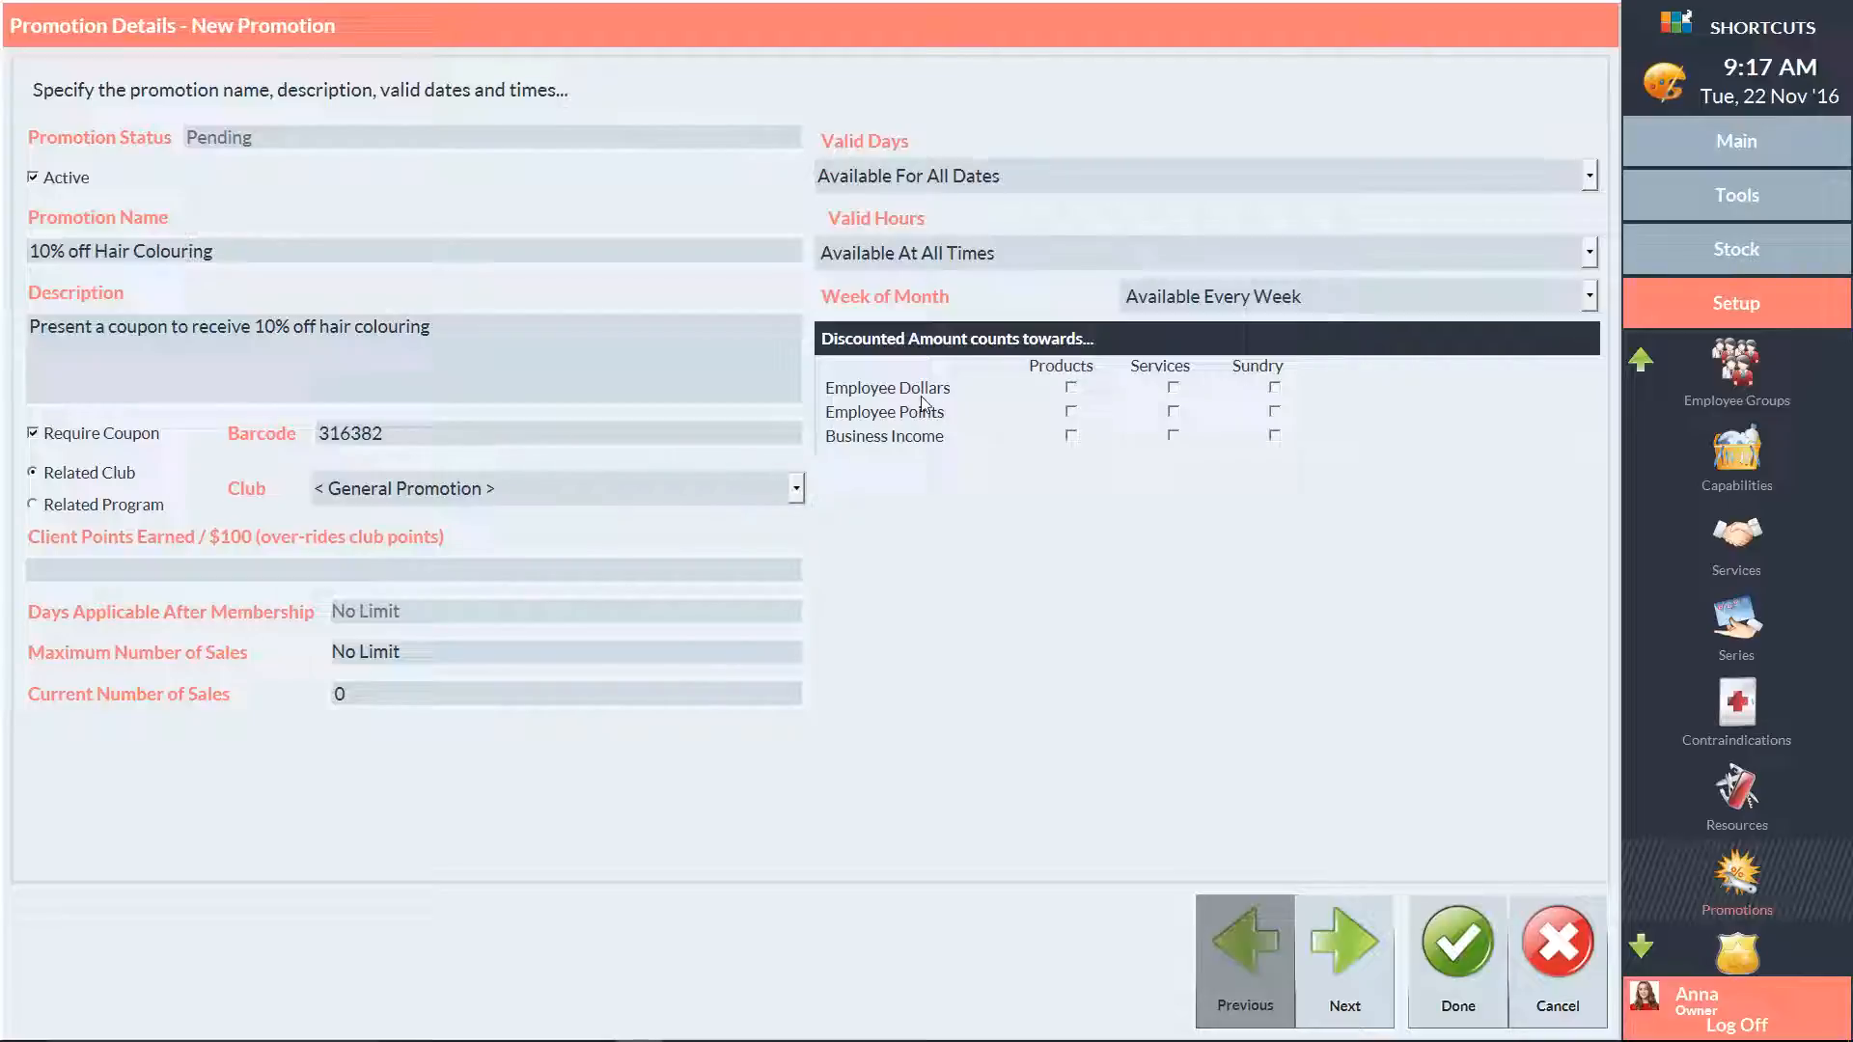
Limit Valid Days to a date range of 22 Nov to 31 Dec 2016 and continue to eligibility.
click(1588, 176)
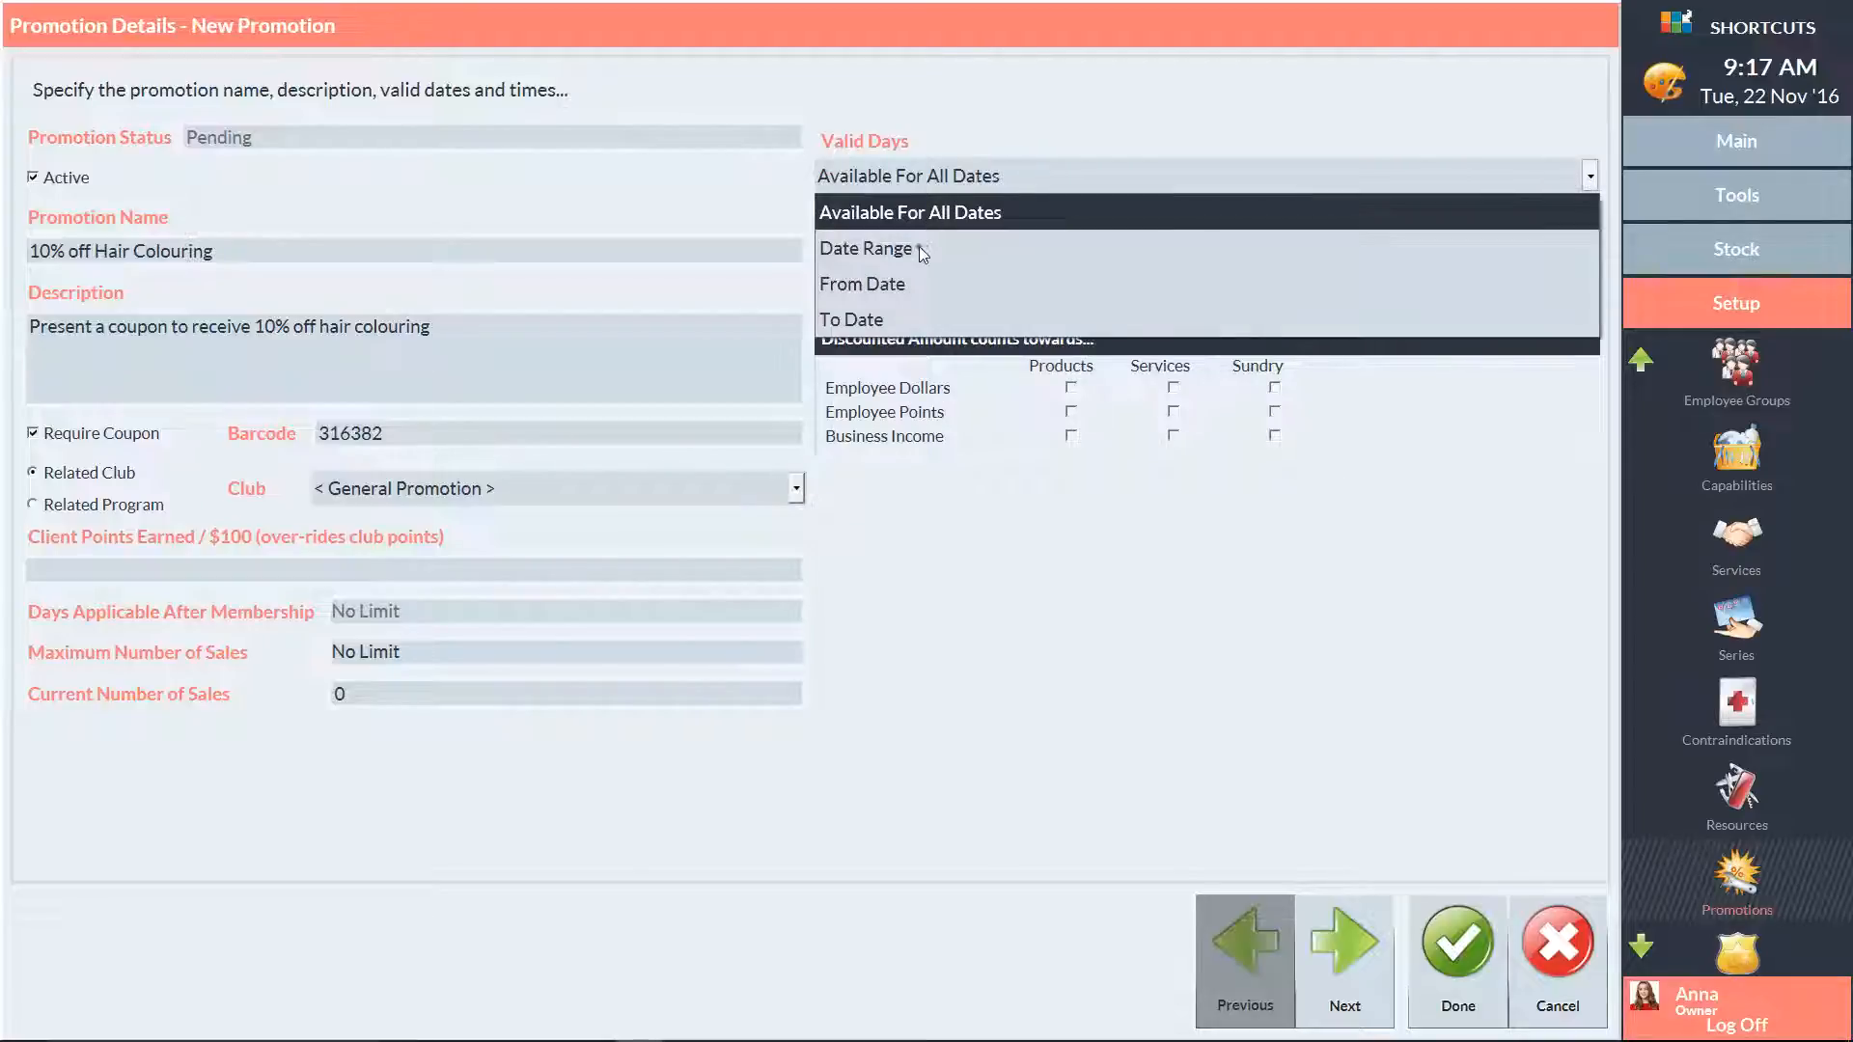
click(865, 249)
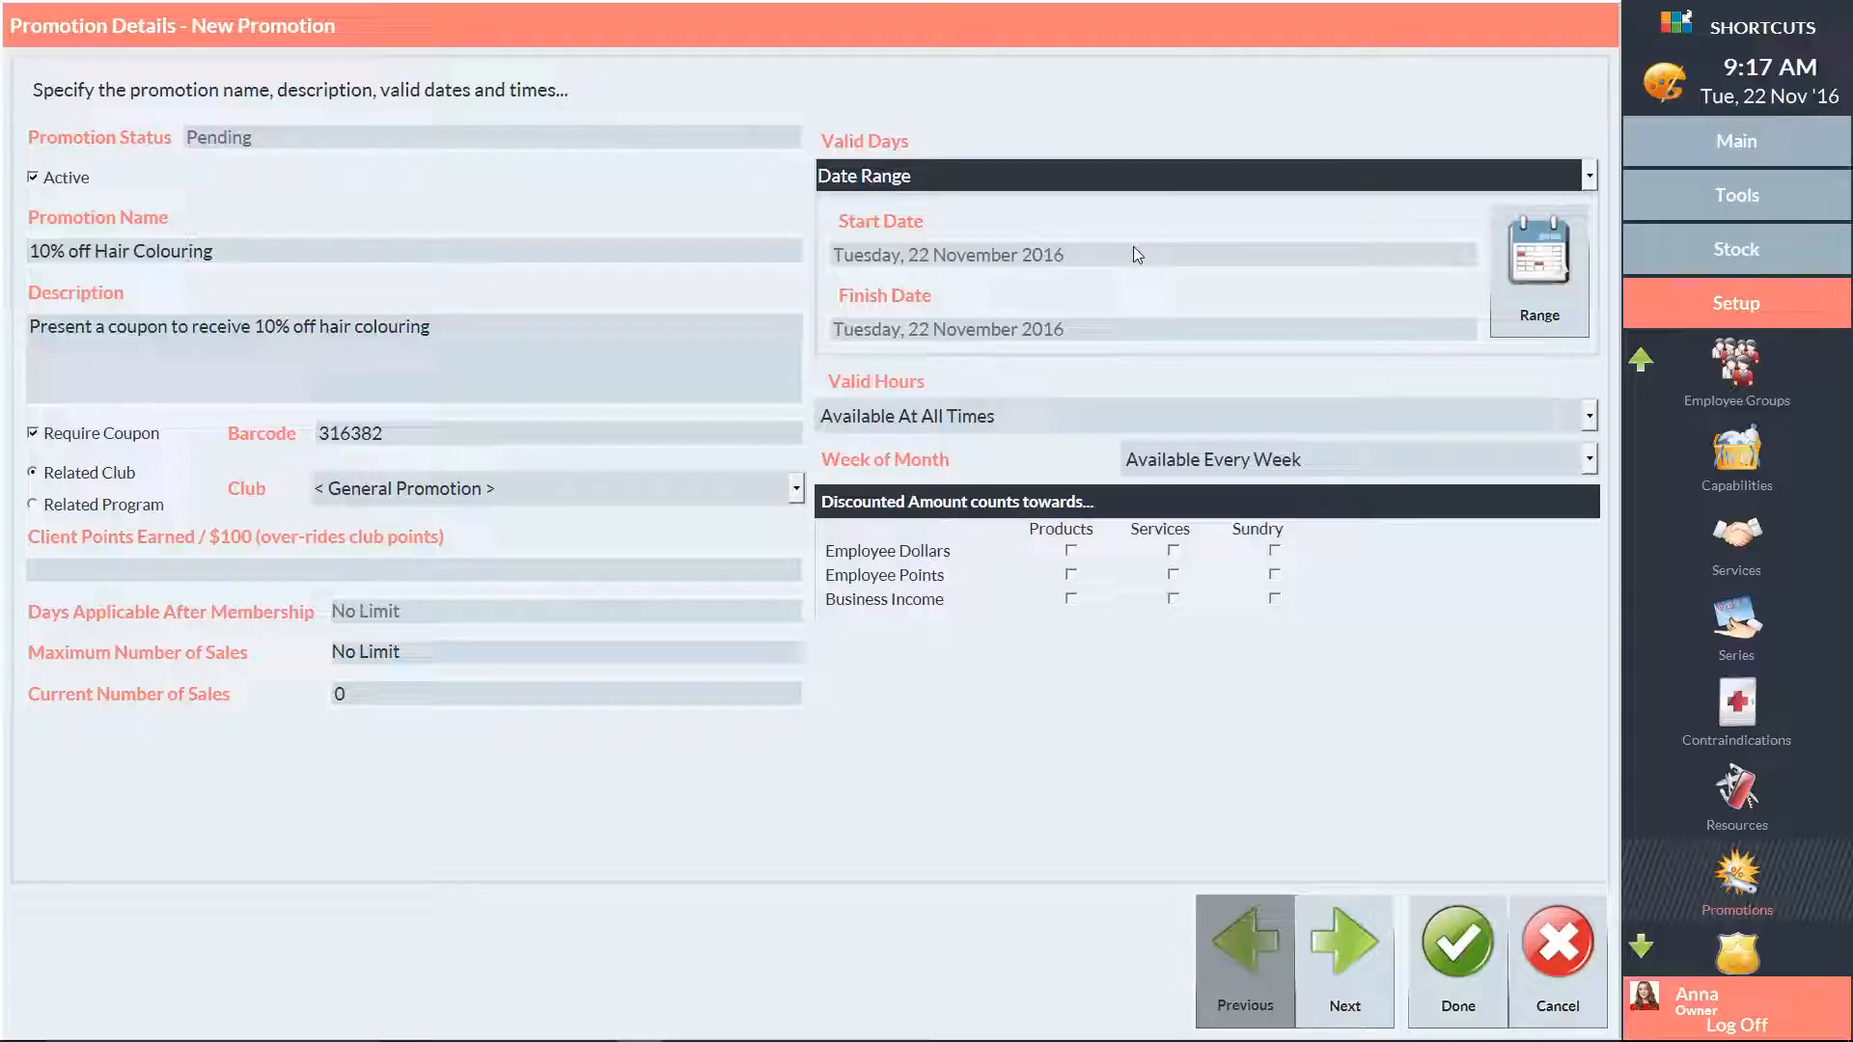
click(1538, 255)
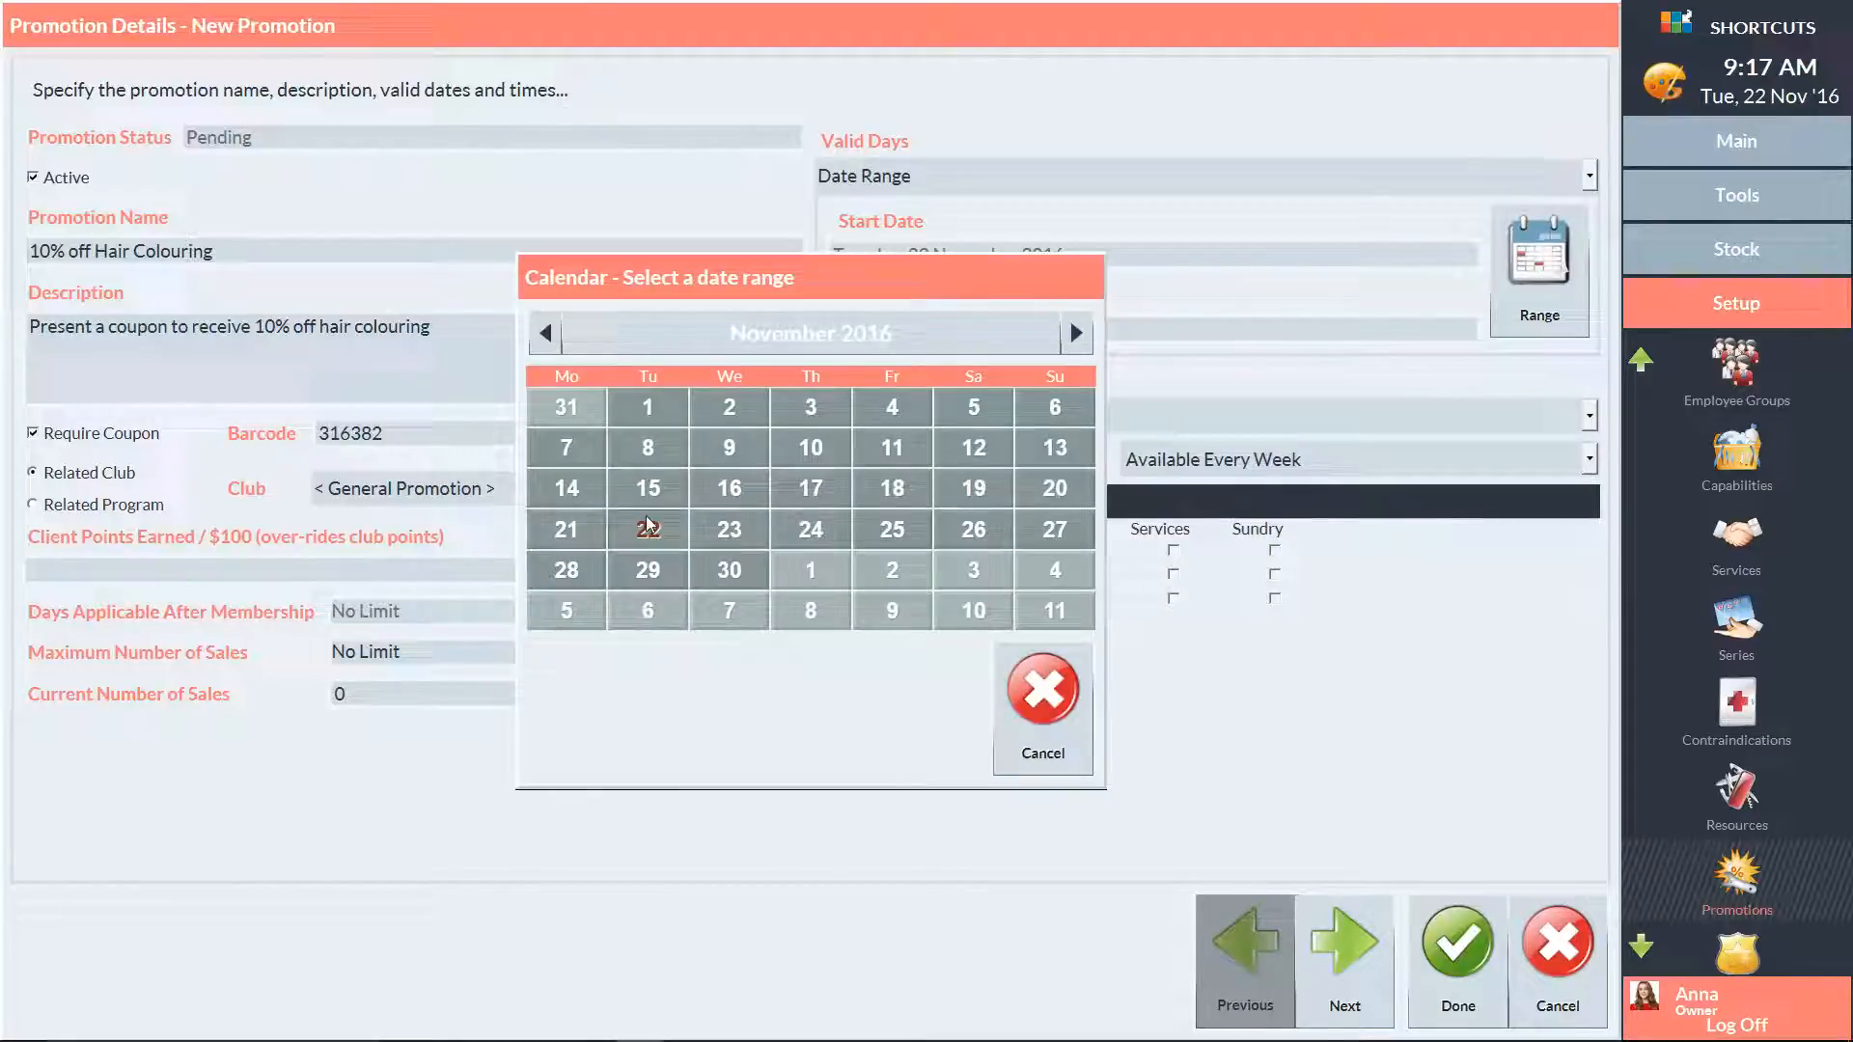
click(1075, 334)
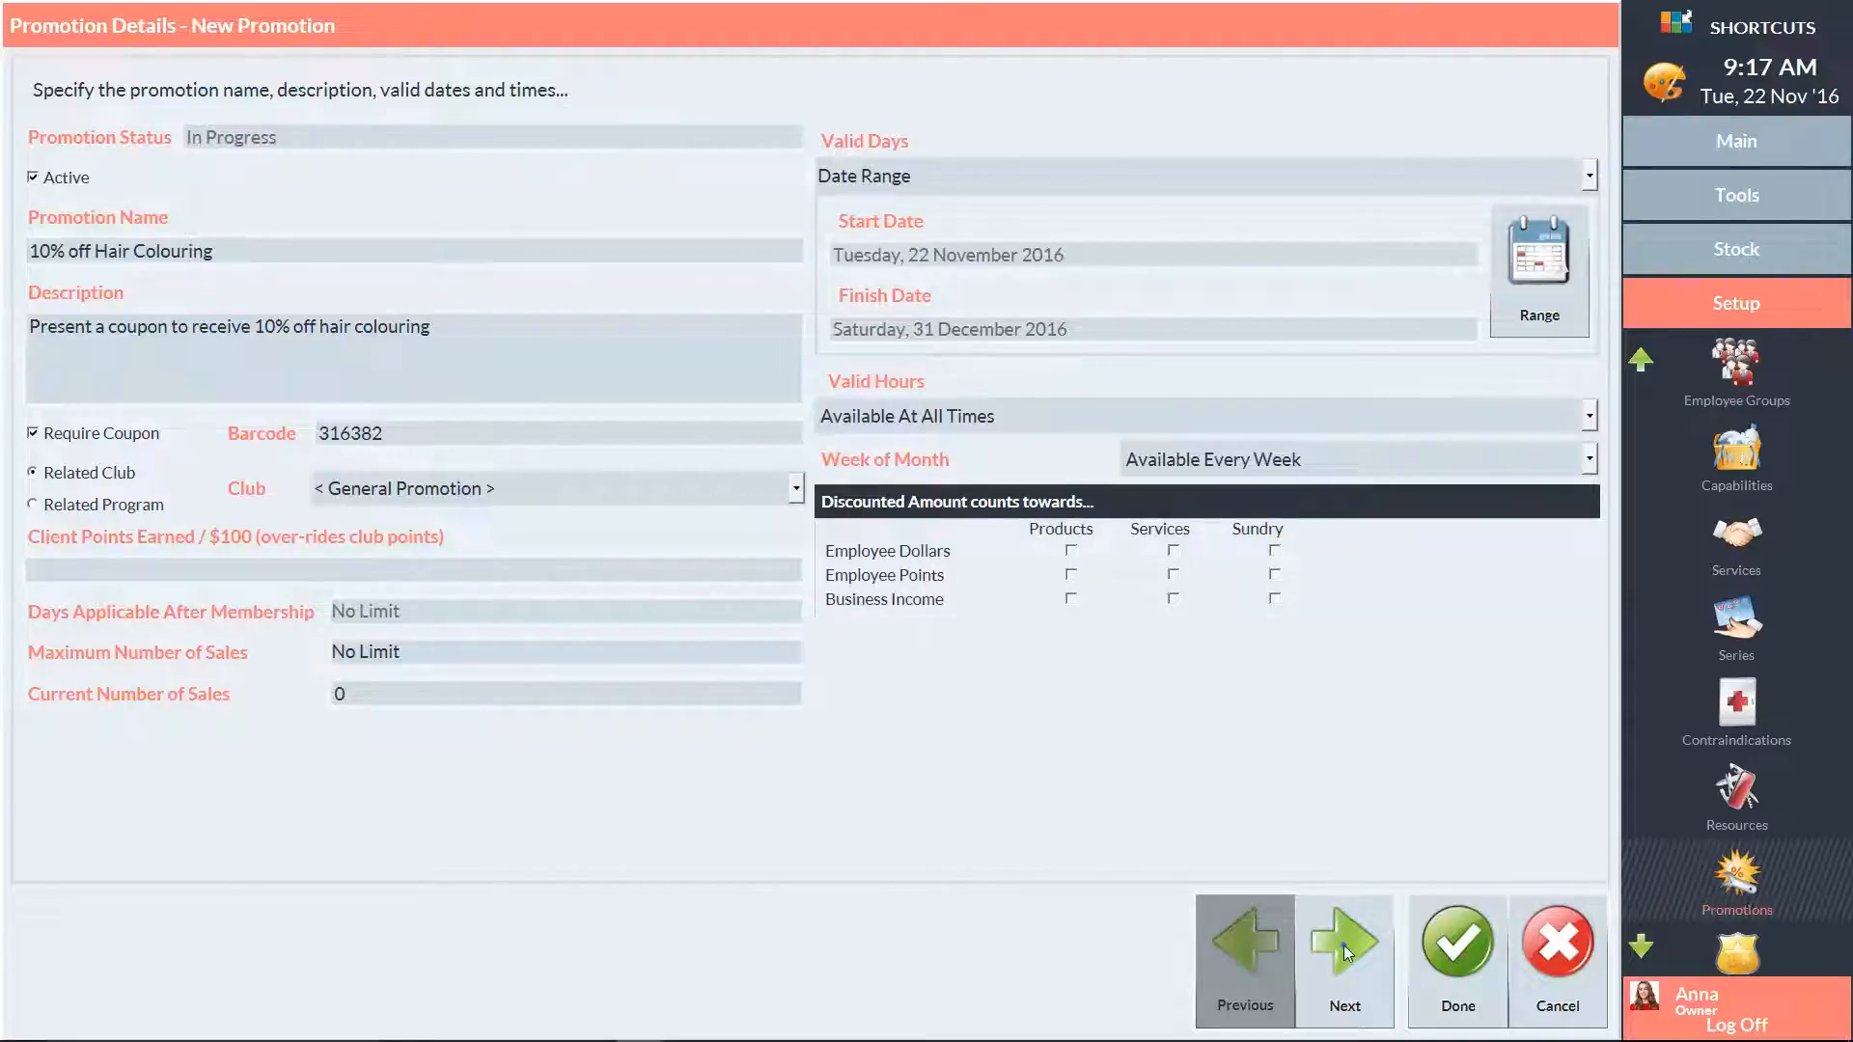
click(1343, 942)
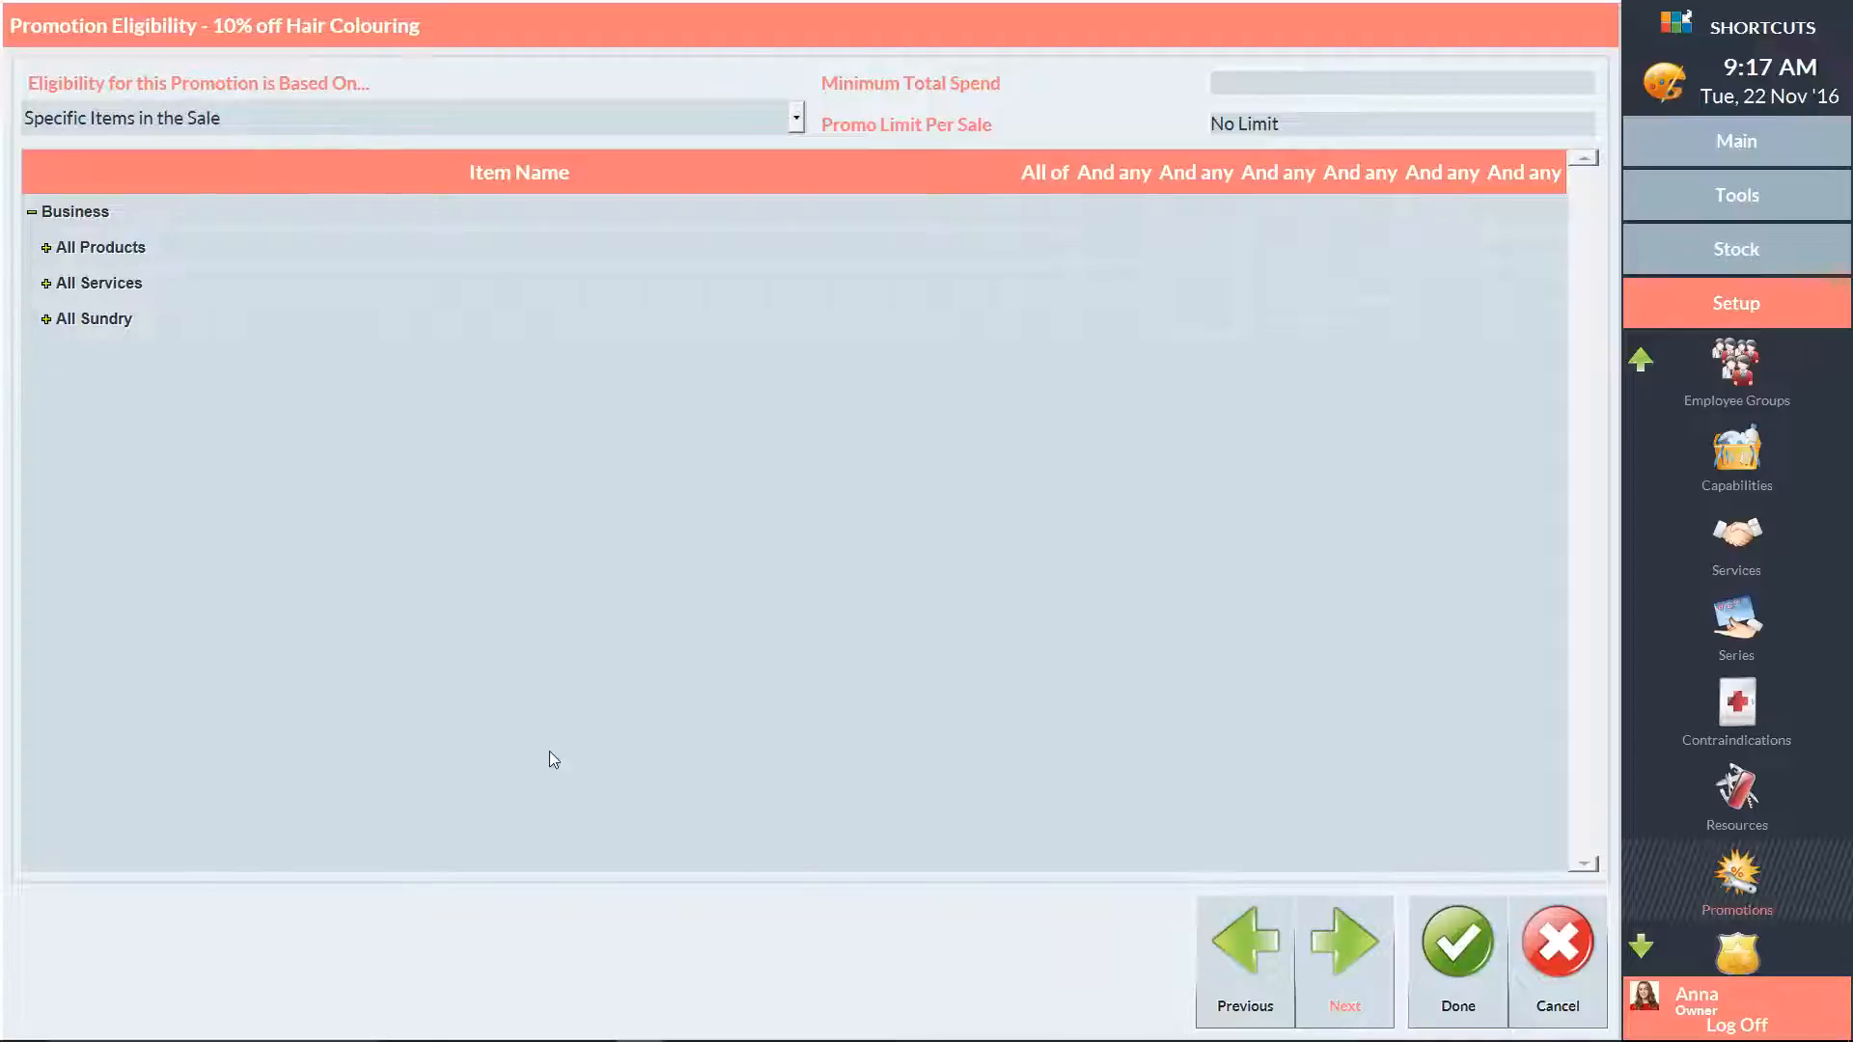
Base eligibility on specific items, requiring 1 Hair Colouring service under All Services, and continue.
click(794, 118)
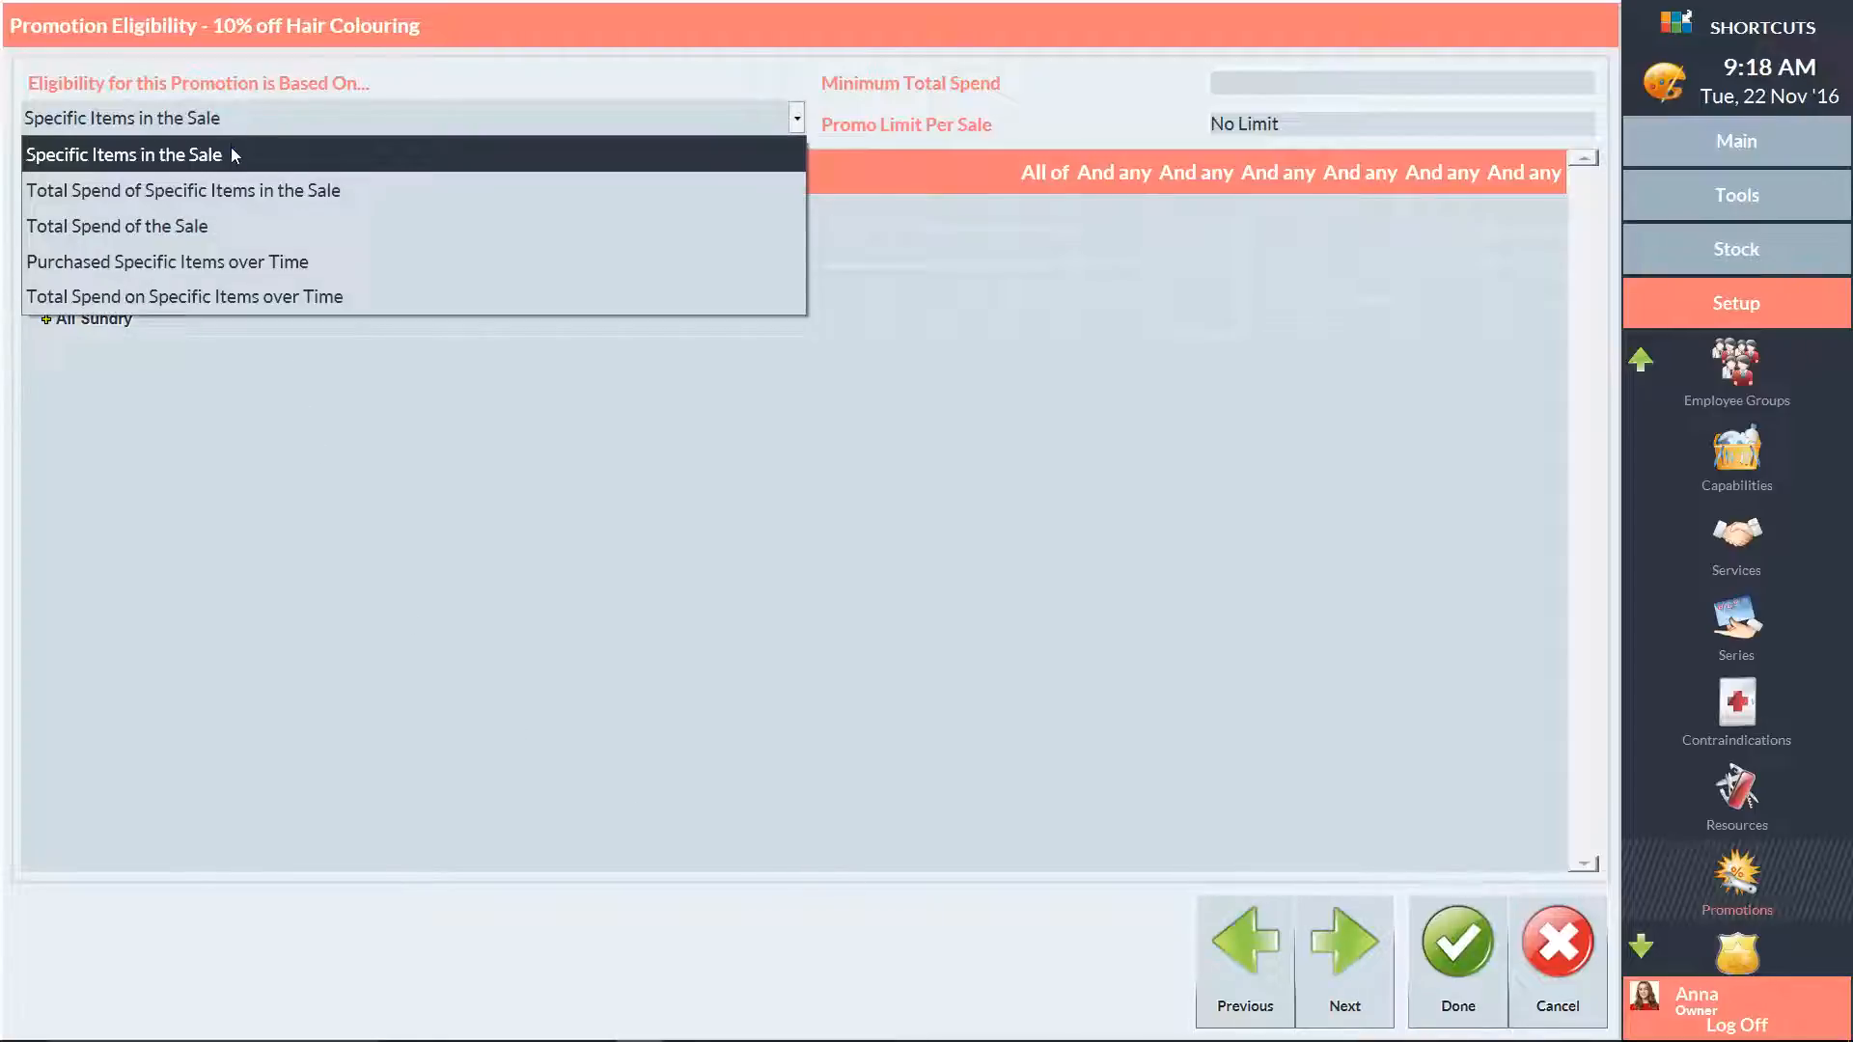
click(123, 154)
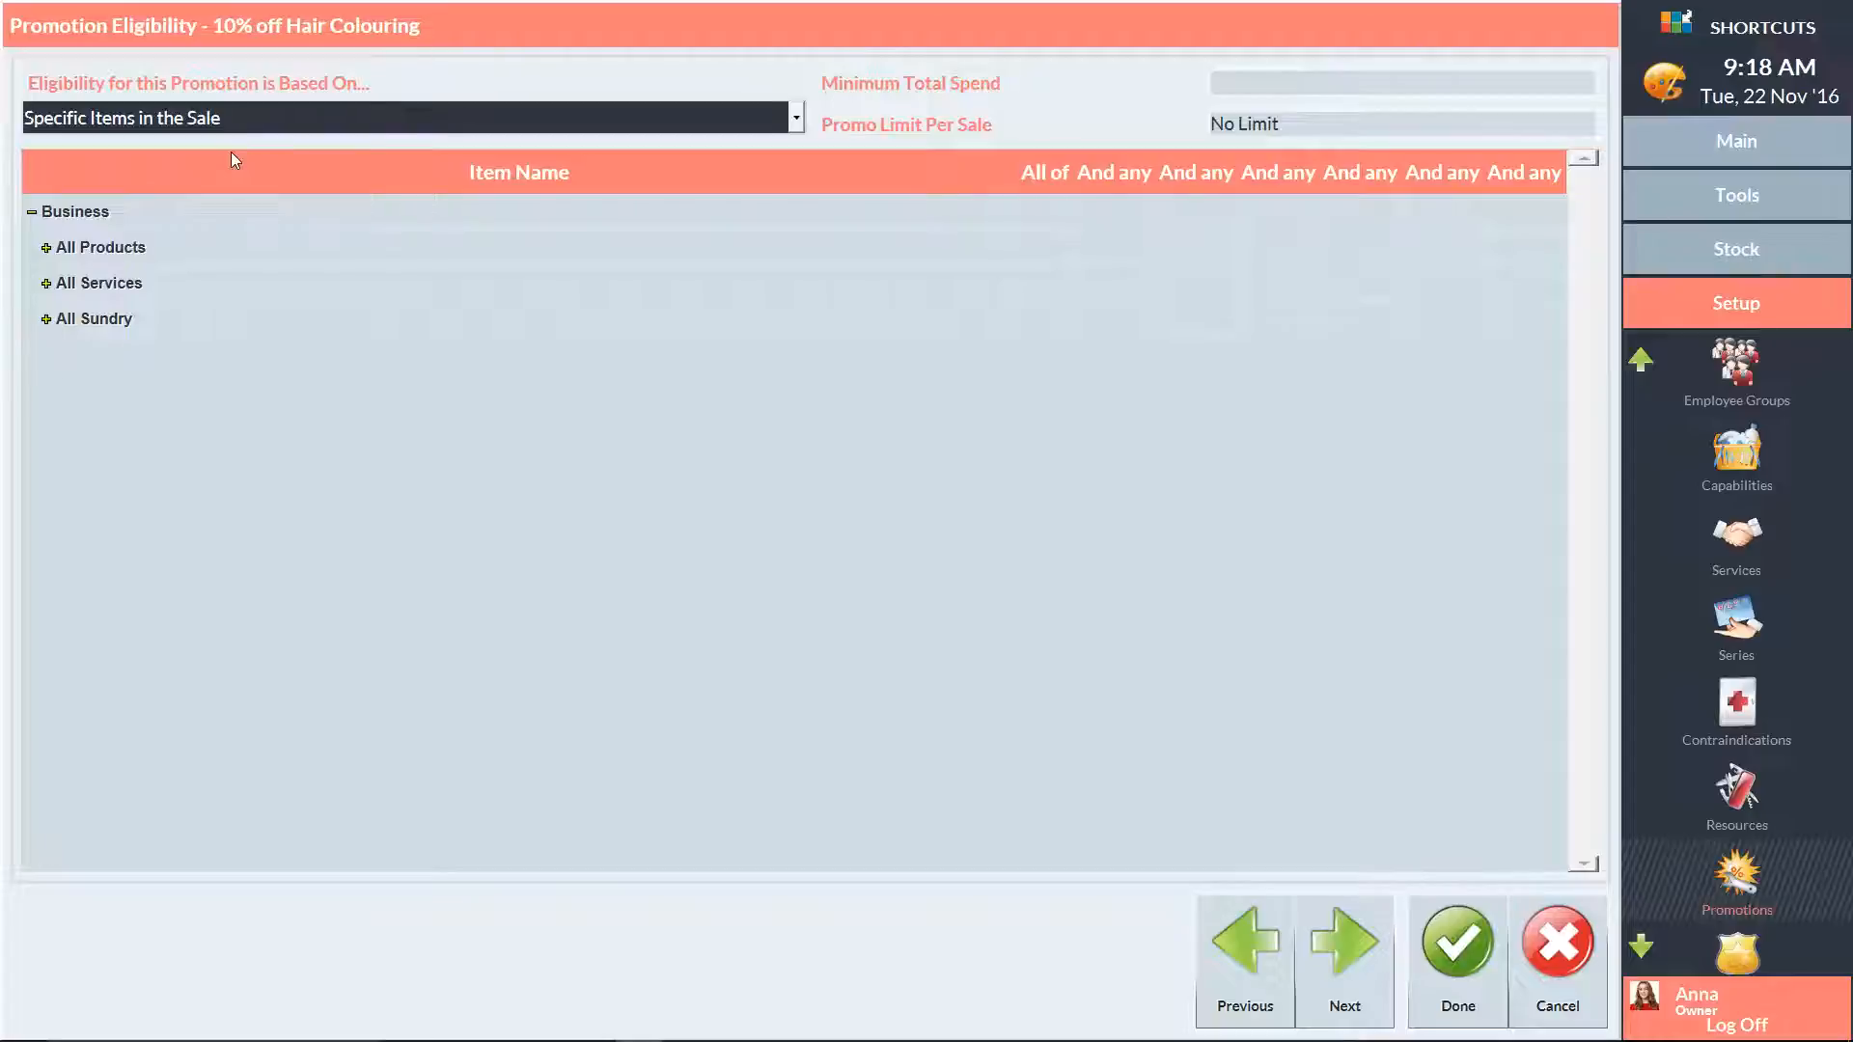
click(46, 282)
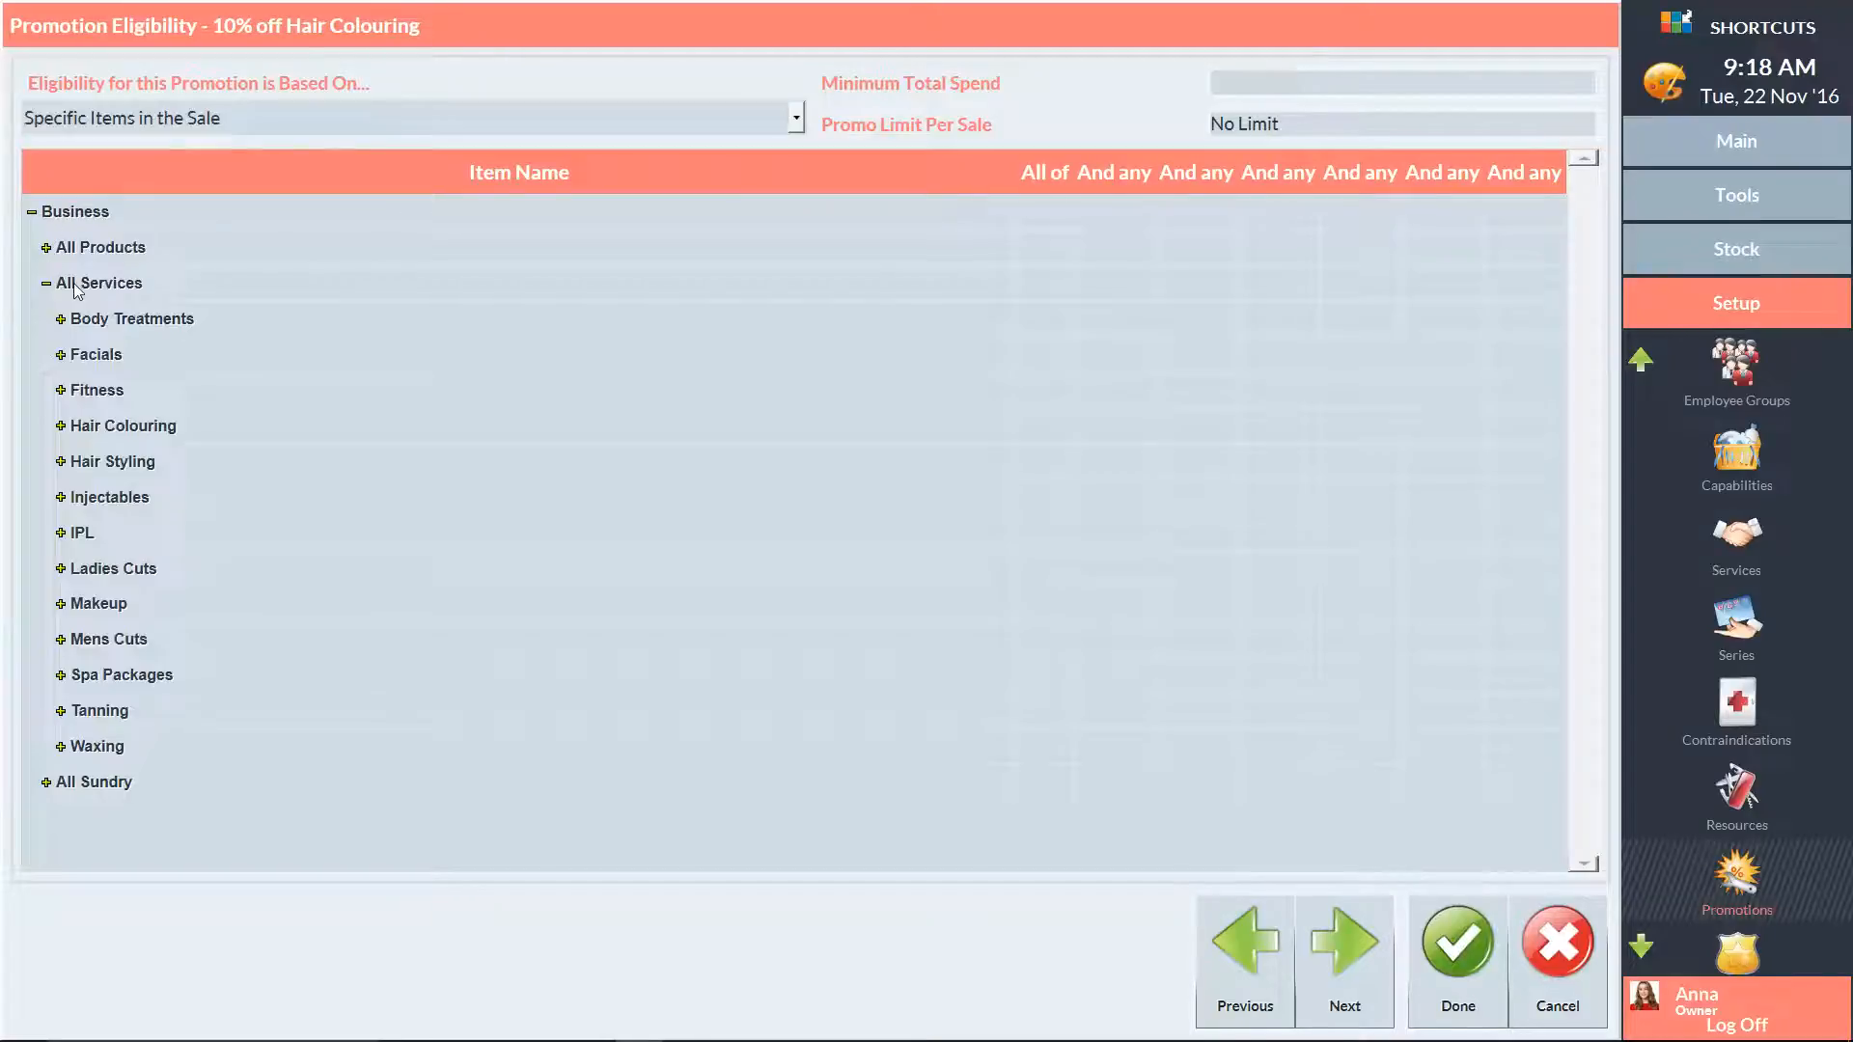
click(124, 425)
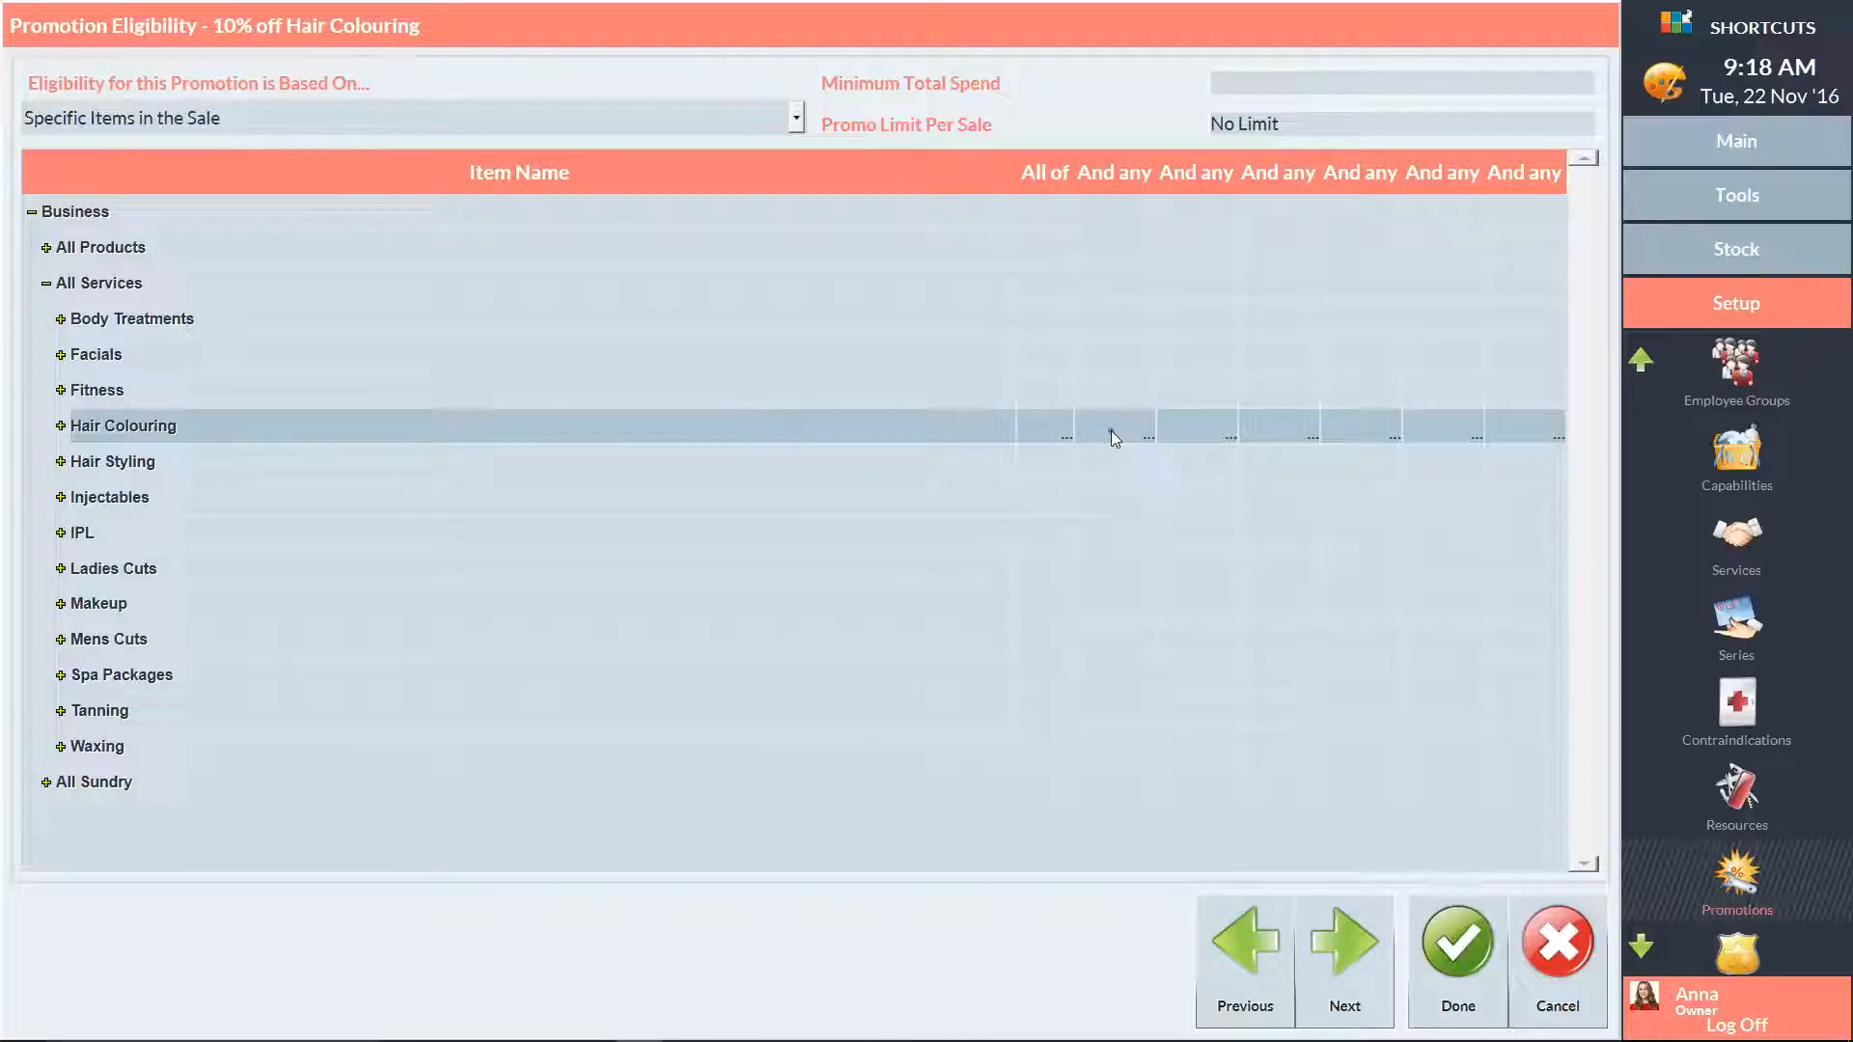
click(1112, 424)
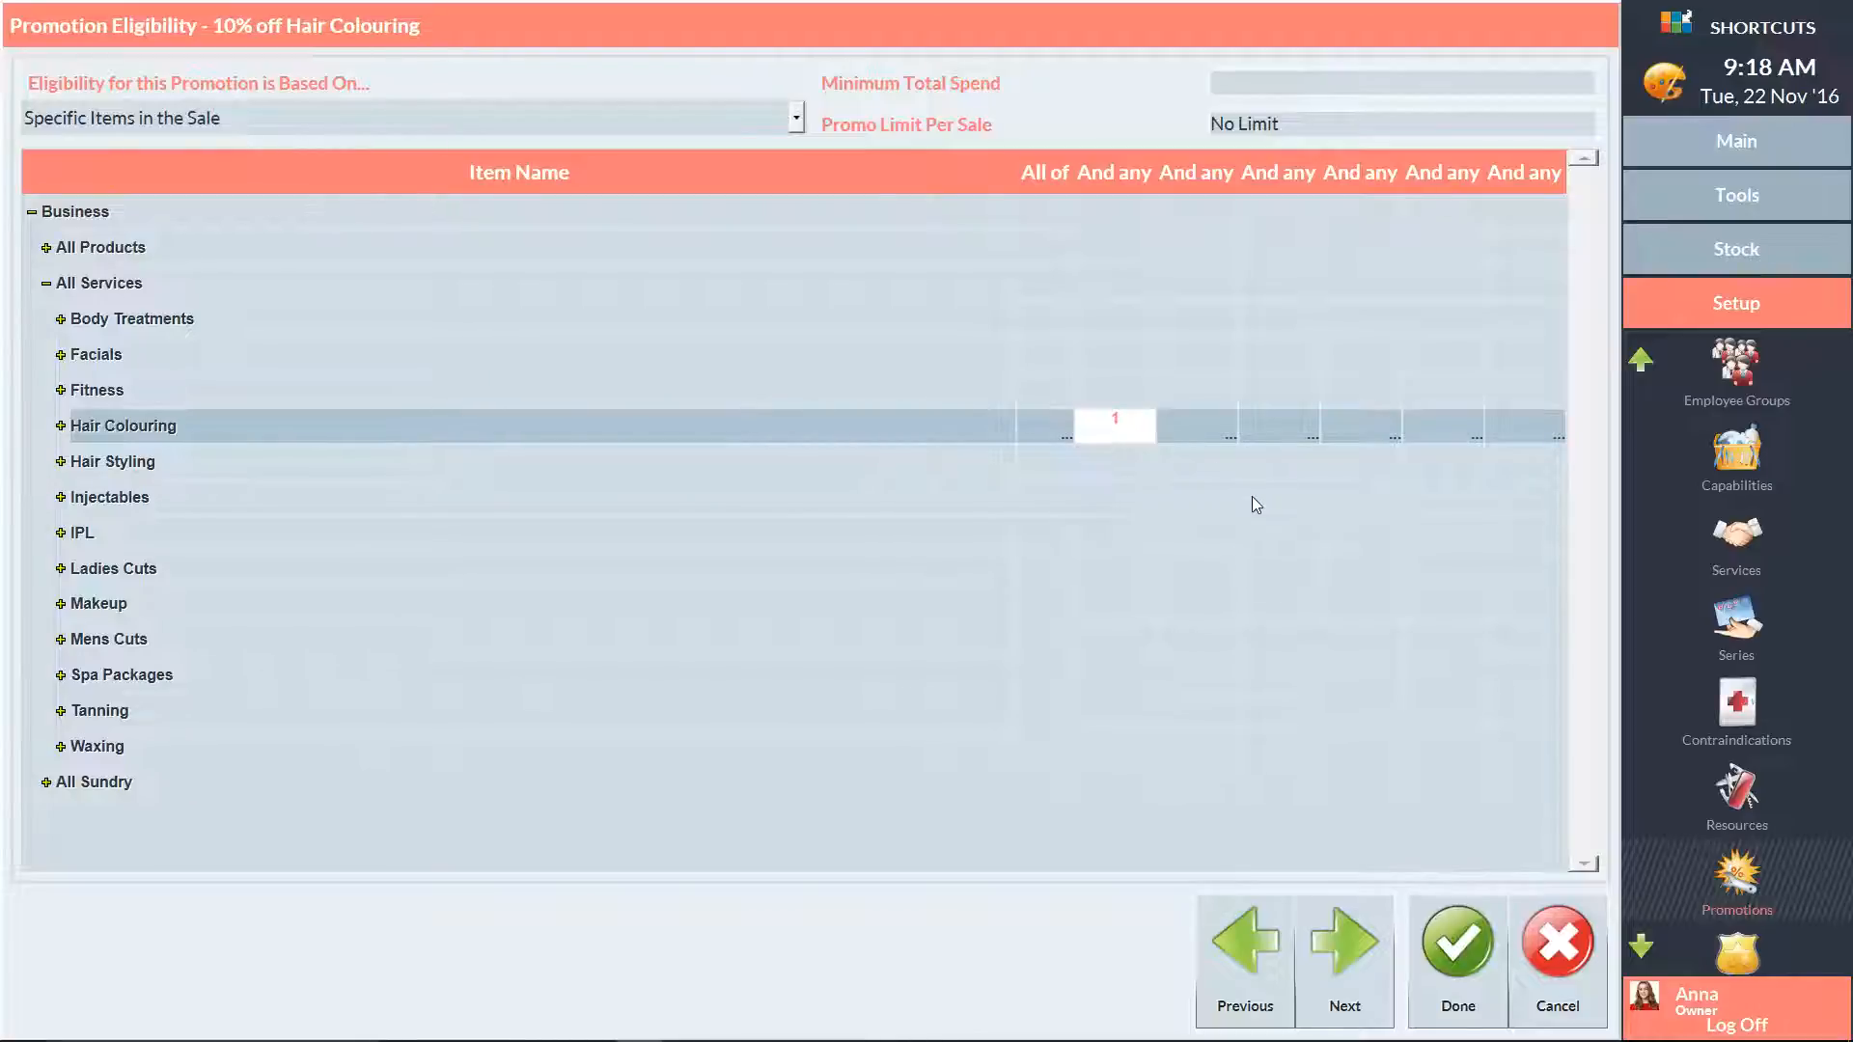
click(1343, 941)
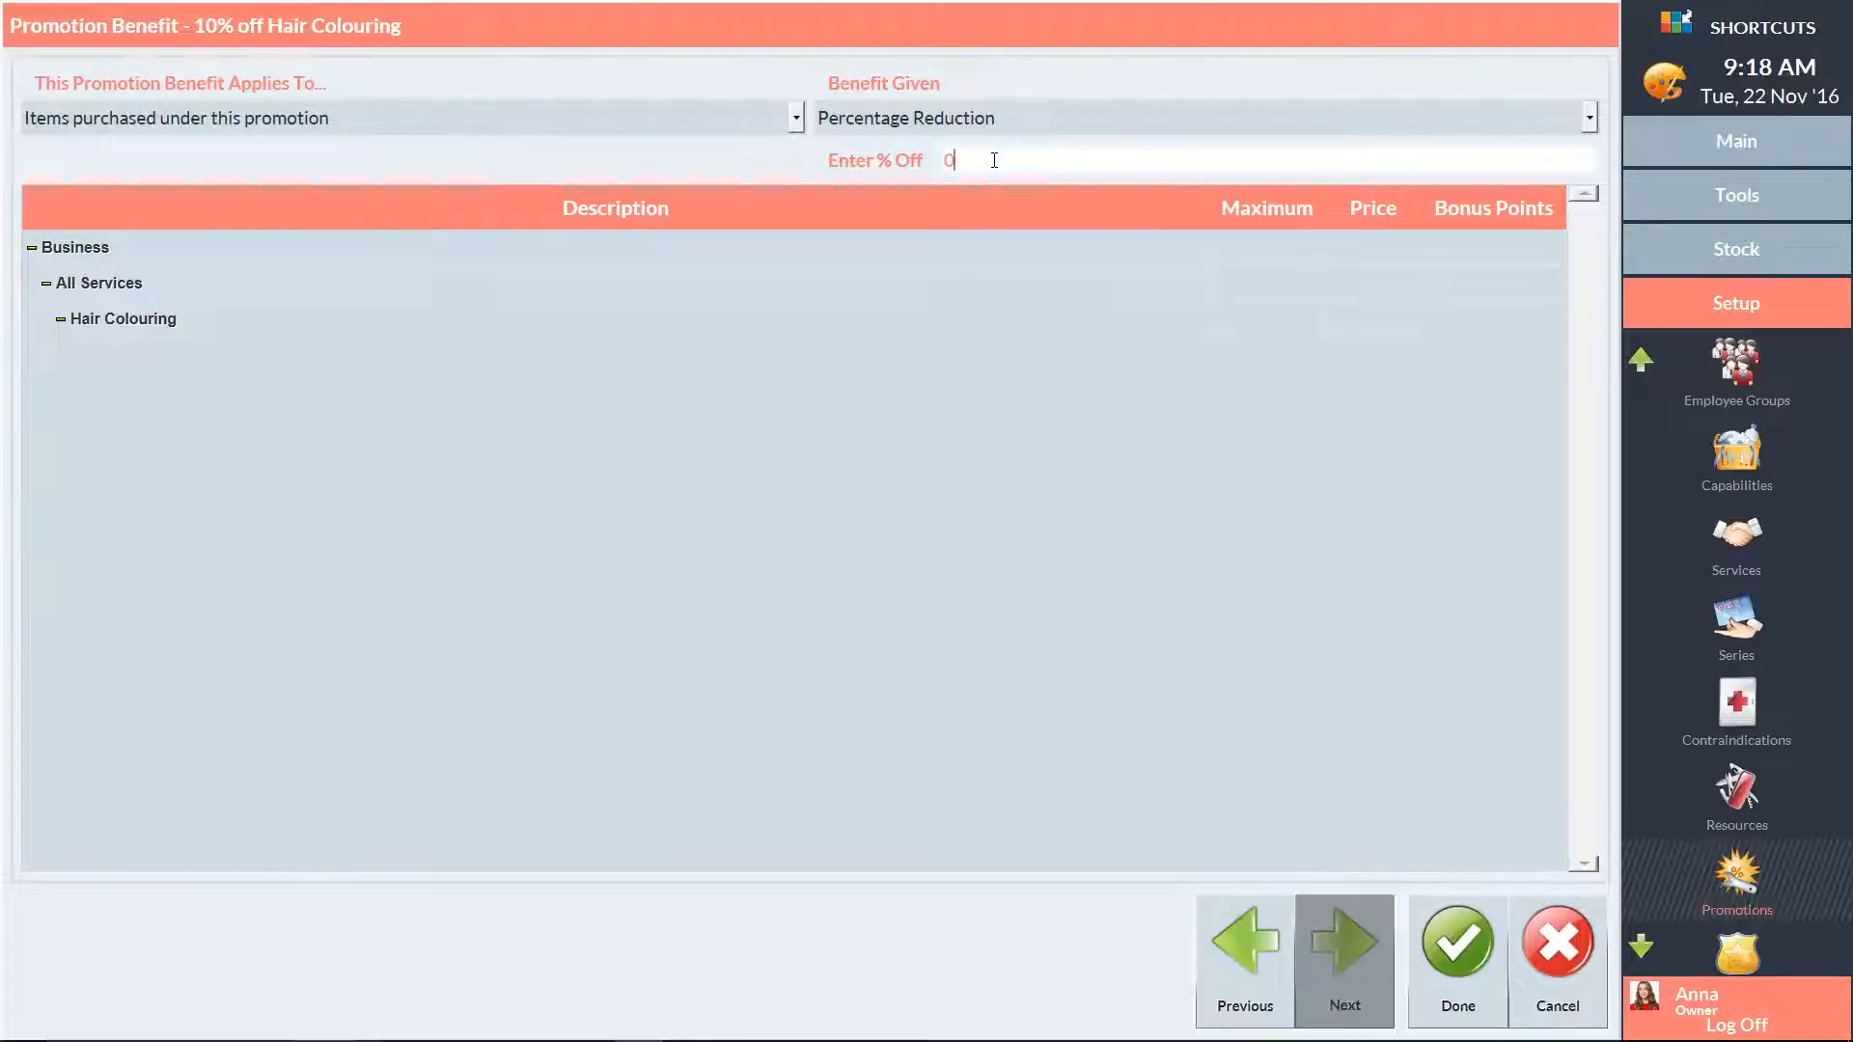
Set 10% off with a maximum of 1 Hair Colouring service and save the promotion with Done.
text(10)
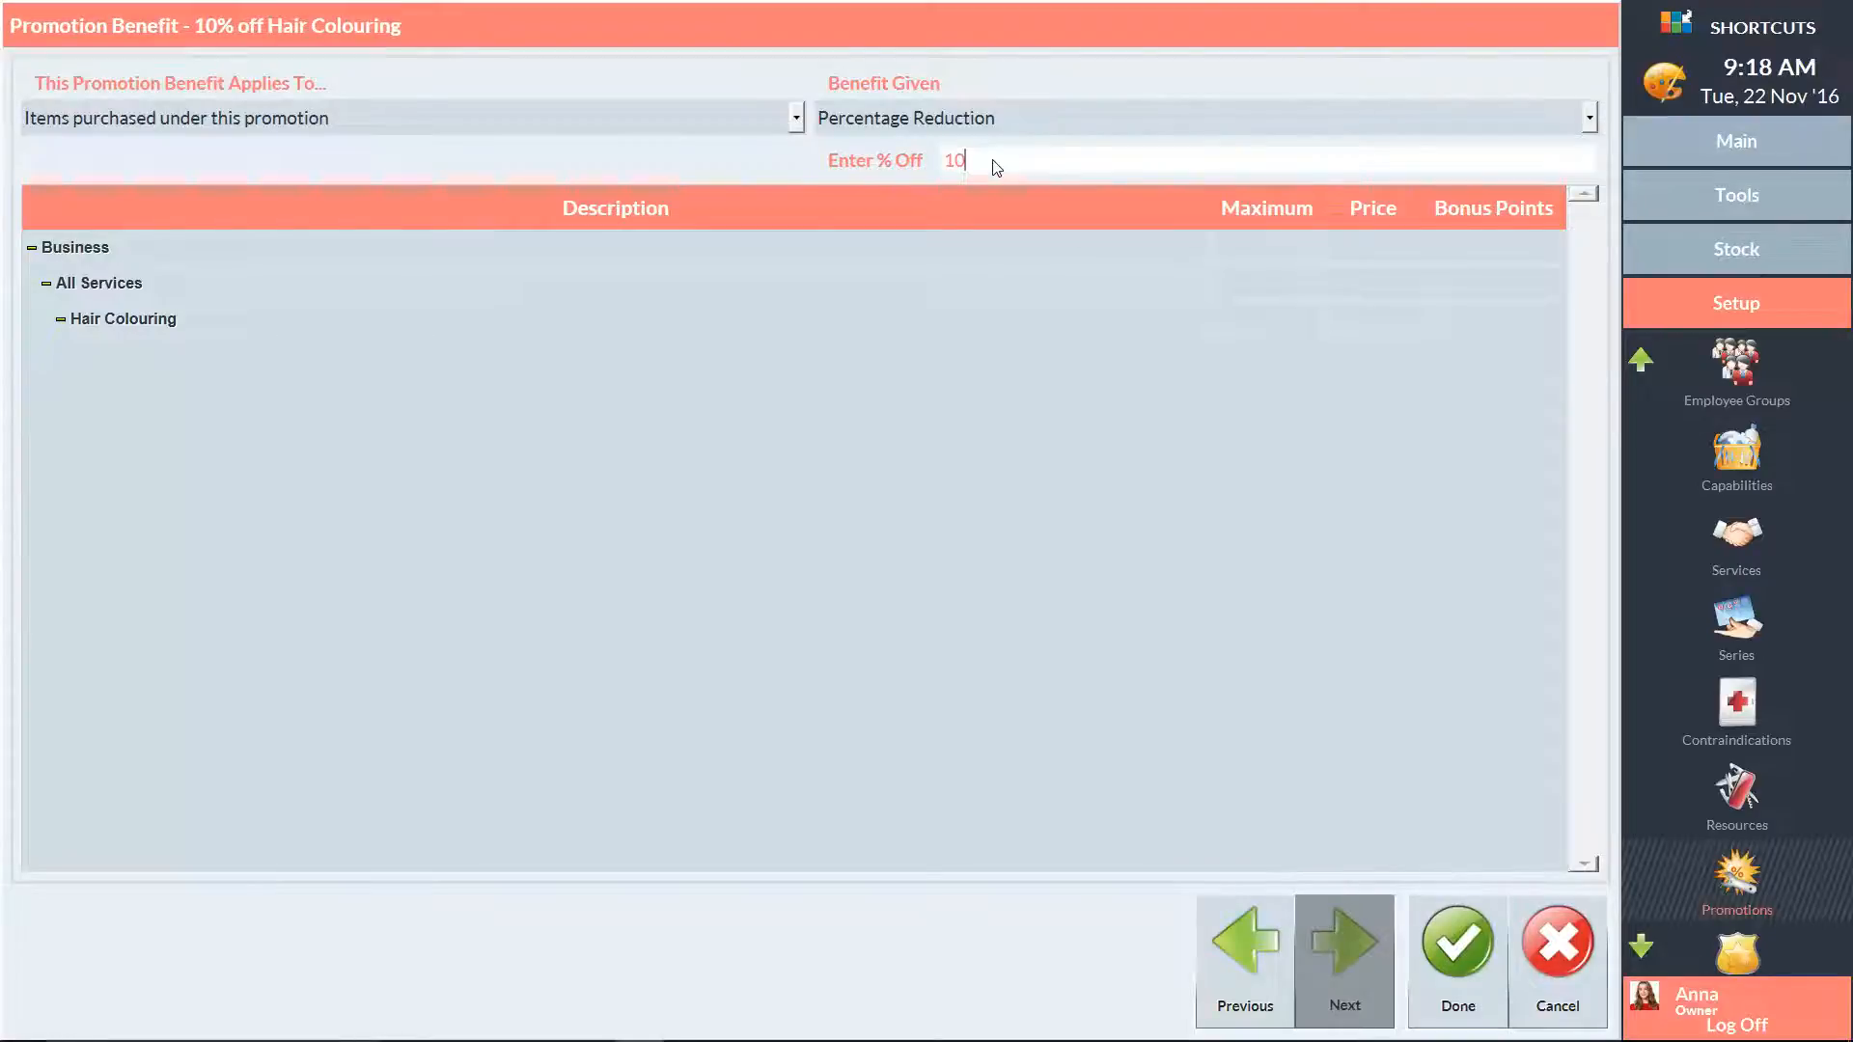
click(1264, 319)
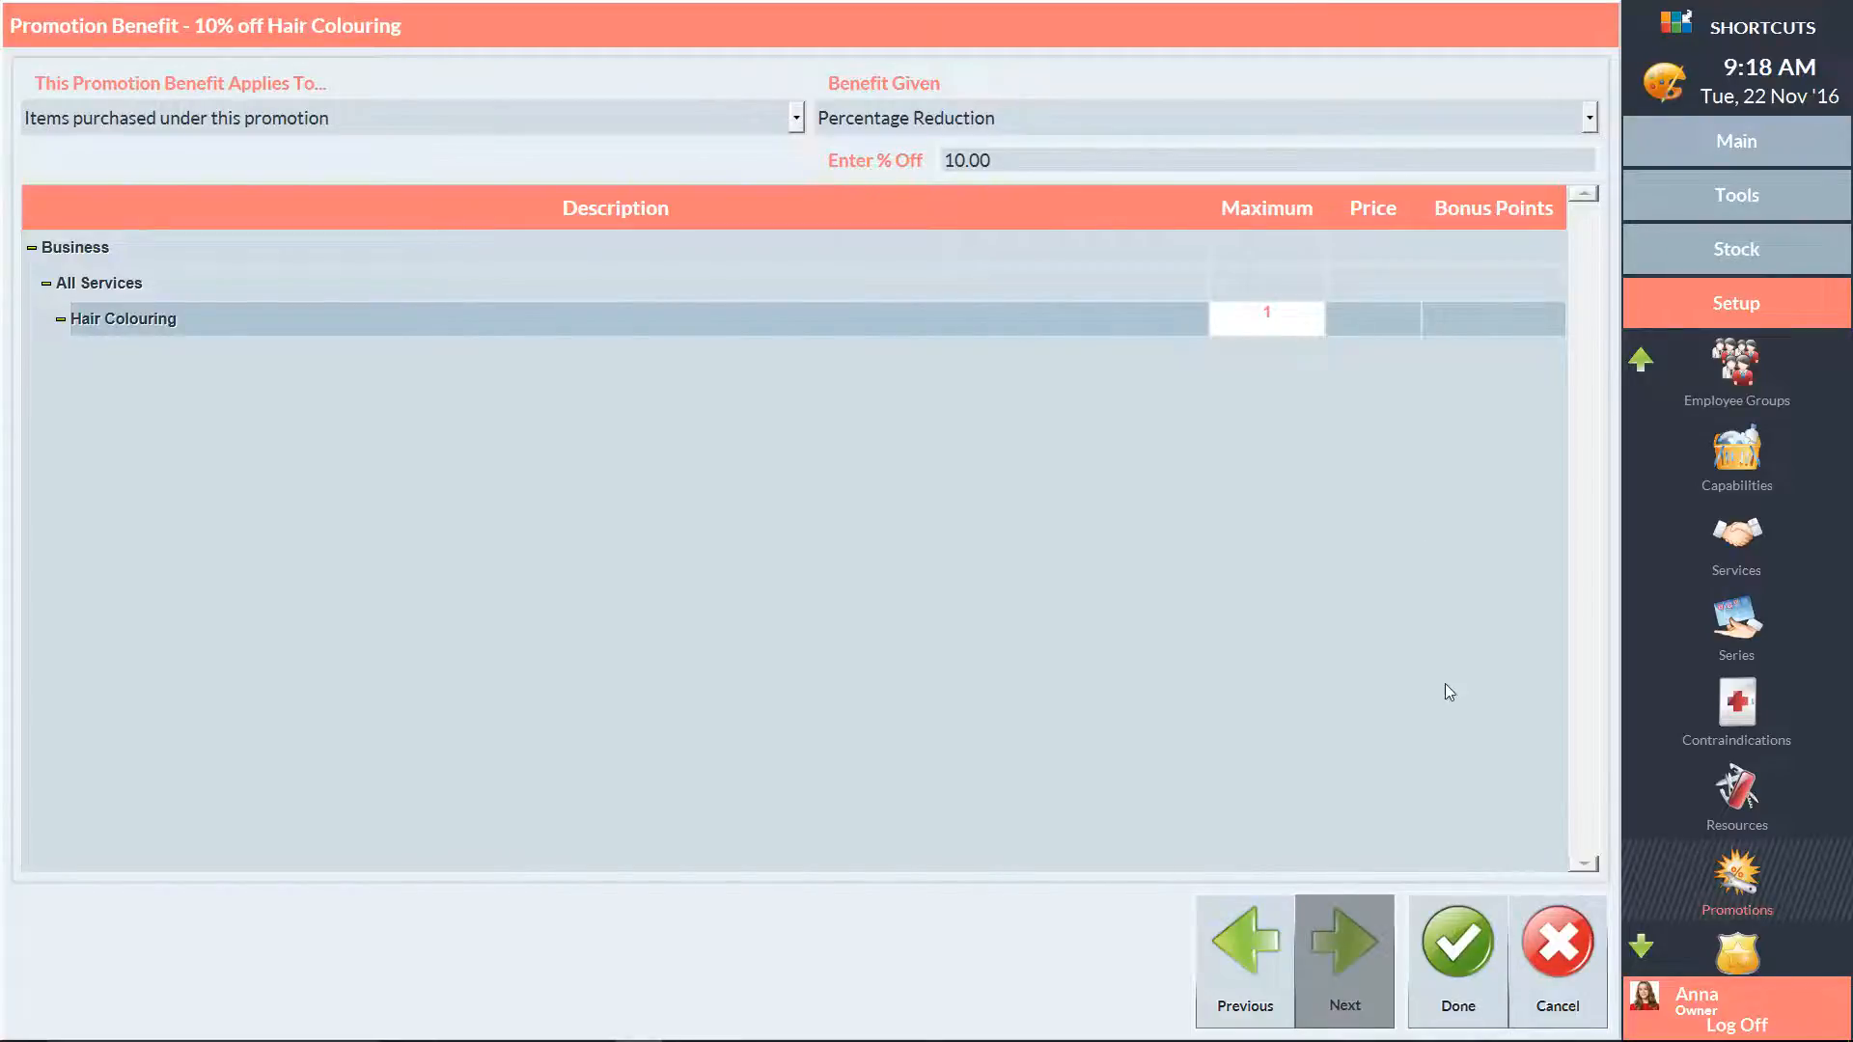
click(1455, 944)
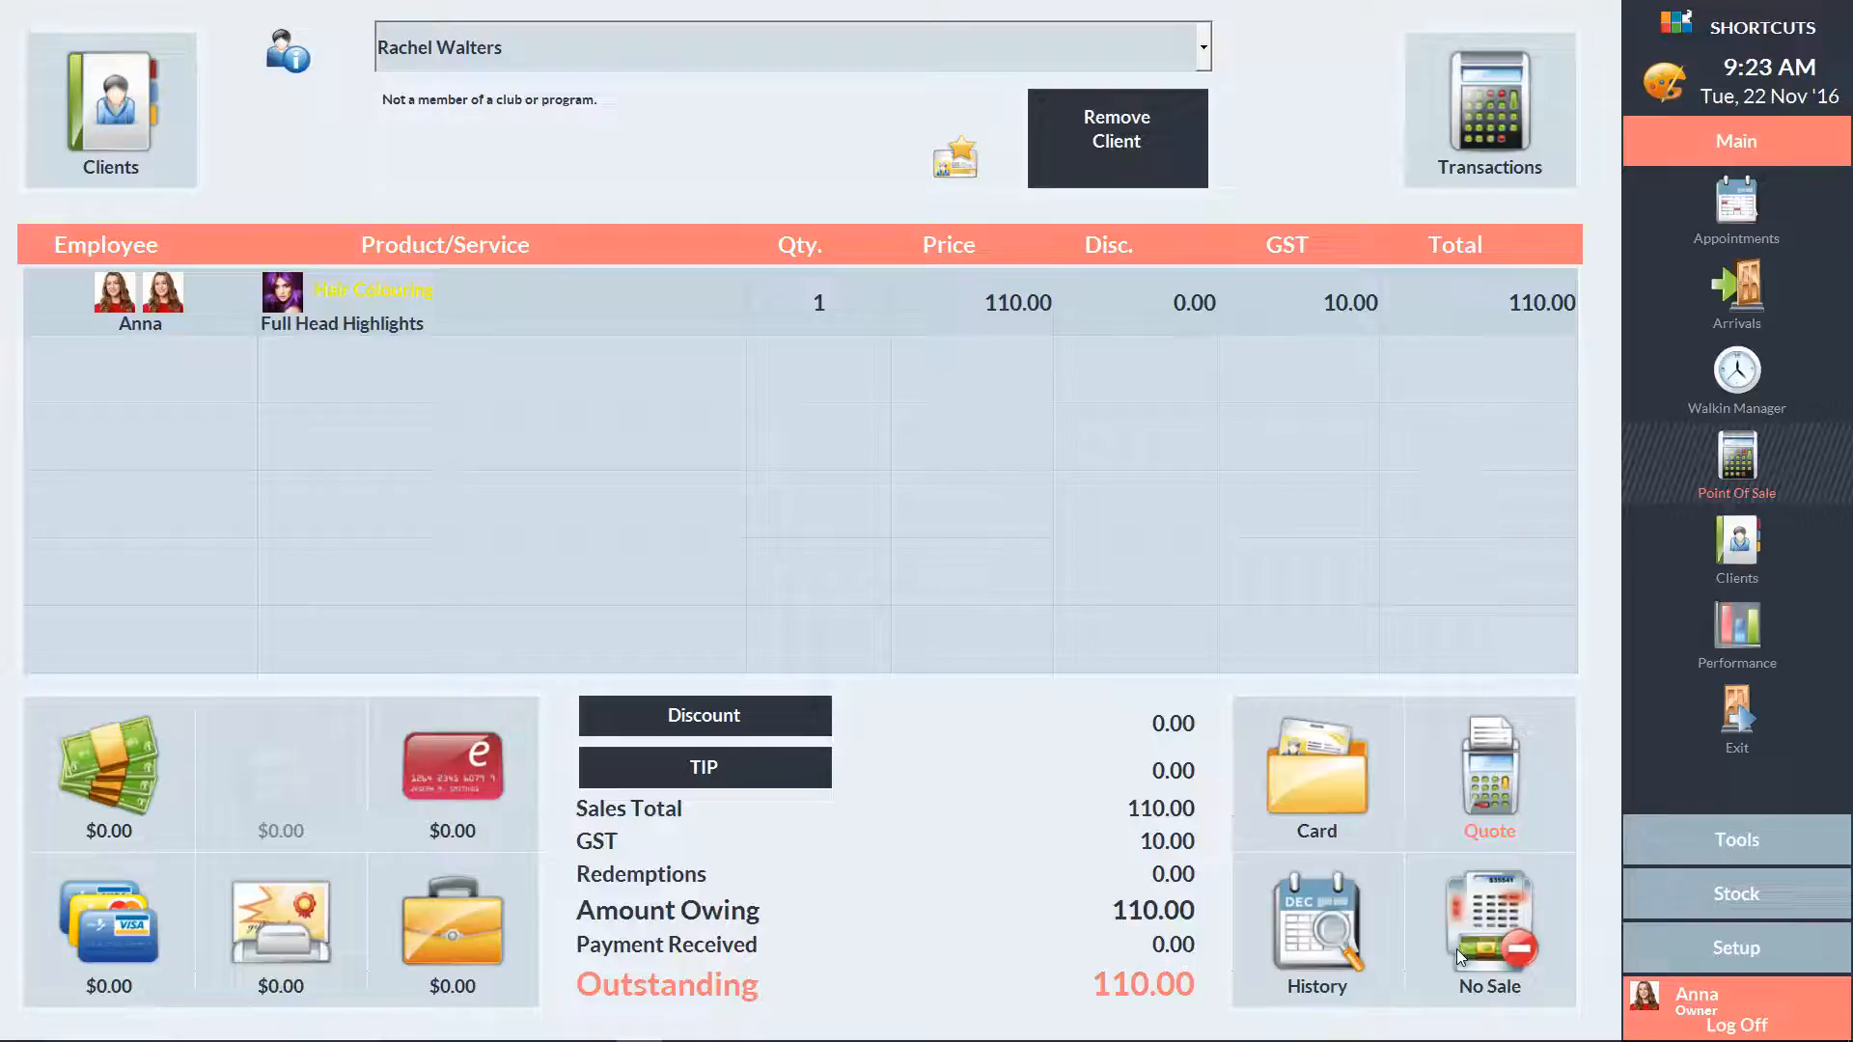
Discount the sale with the '10% off Hair Colouring' coupon, taking 11.00 off to leave 99.00 owing.
click(702, 714)
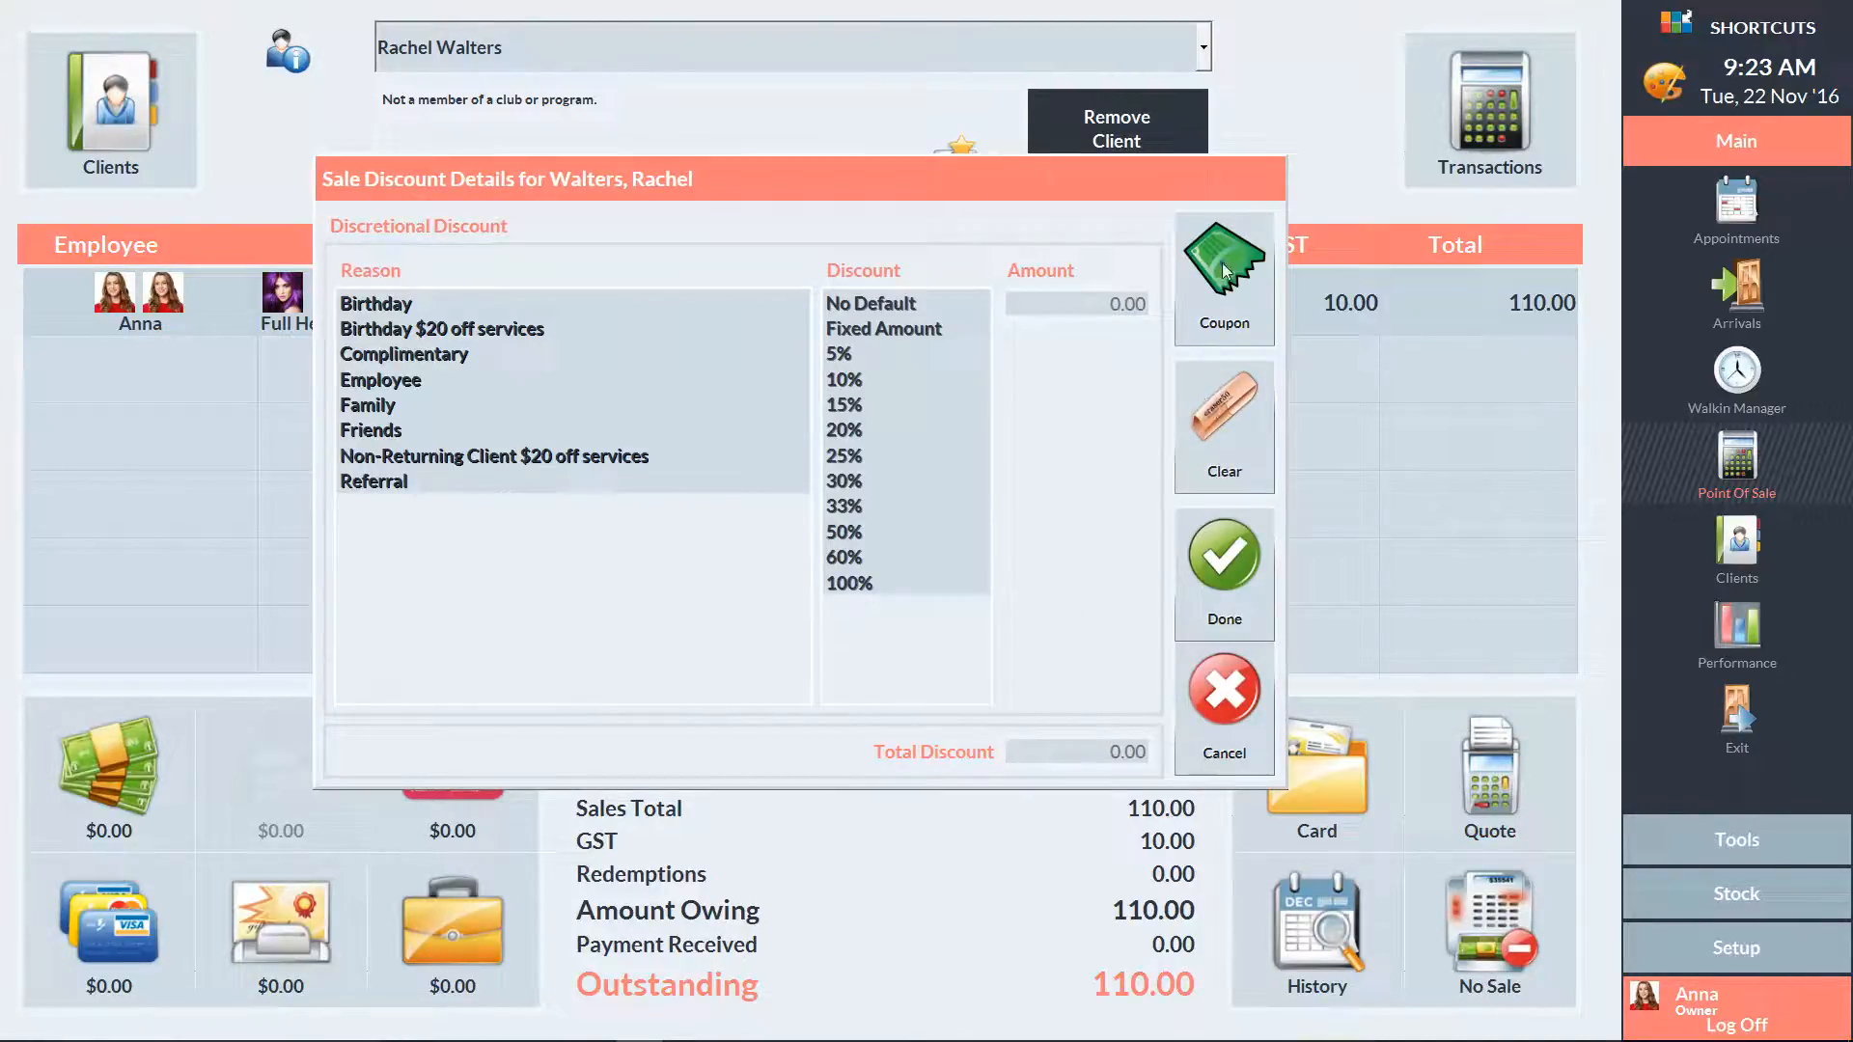
click(1223, 265)
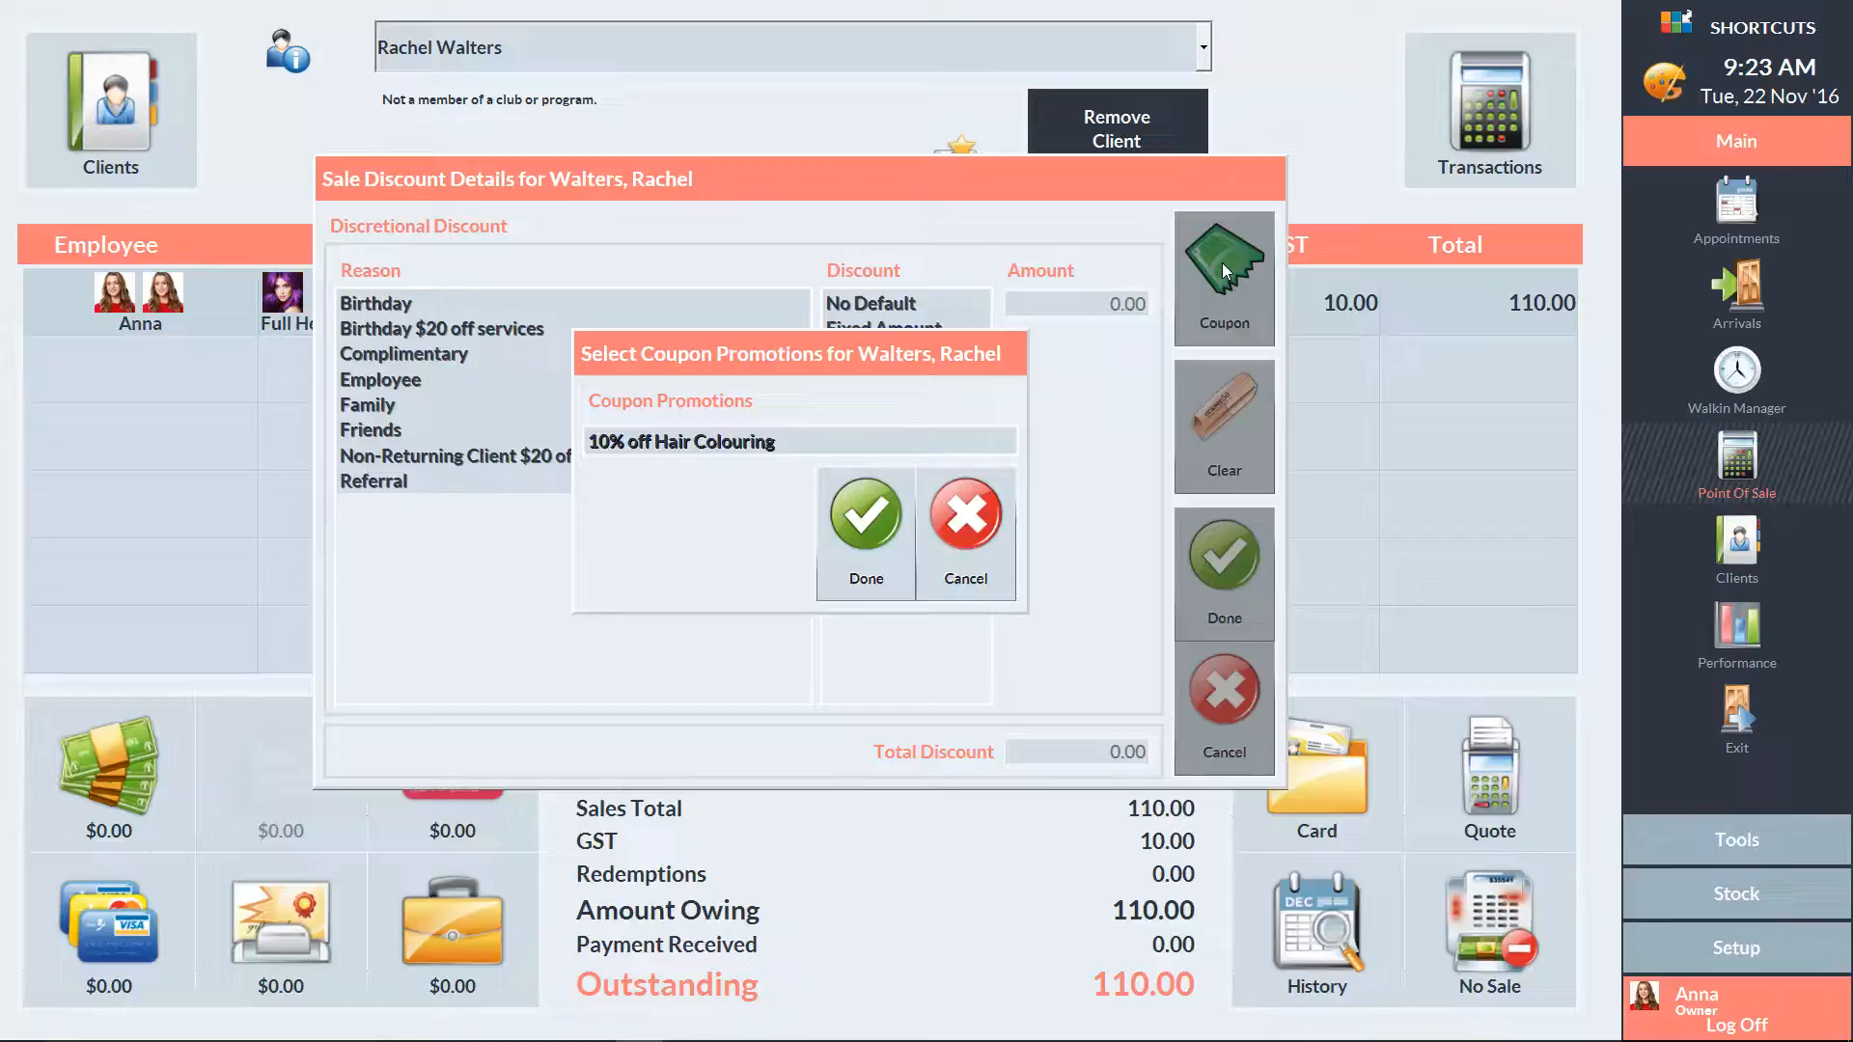
click(680, 440)
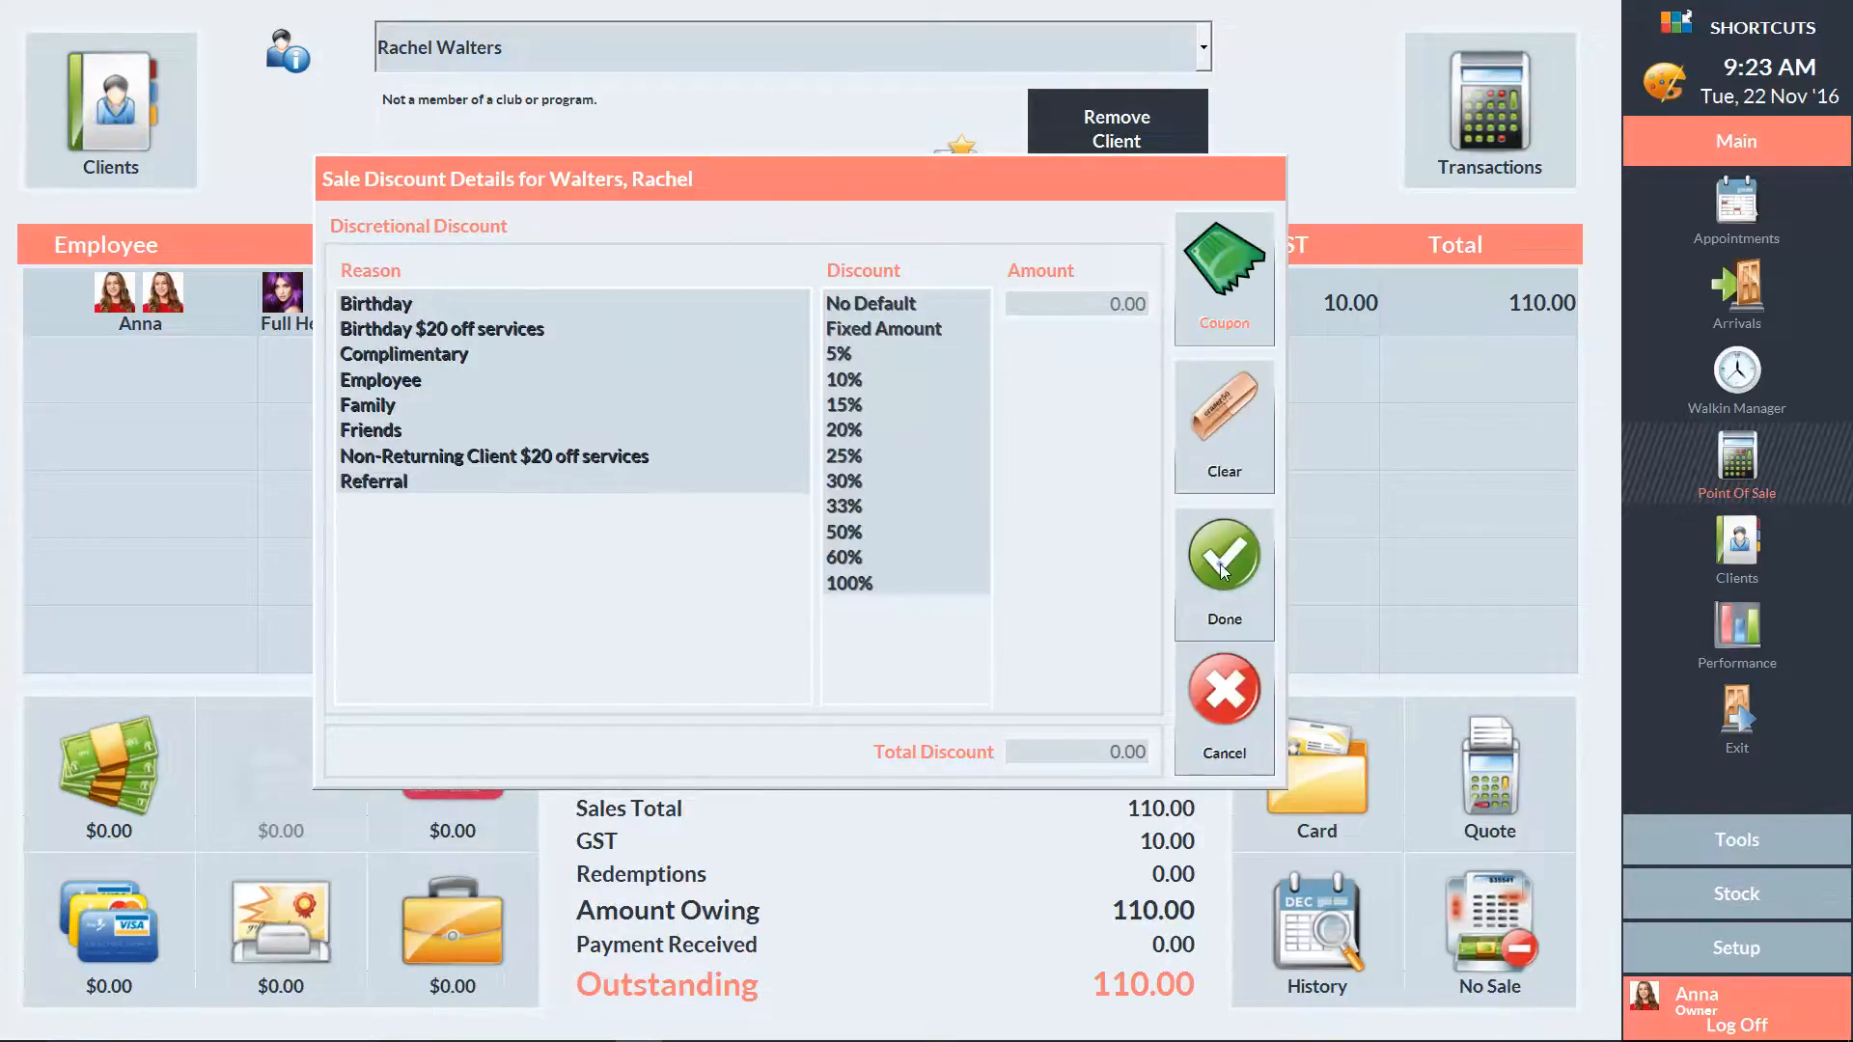
click(1224, 558)
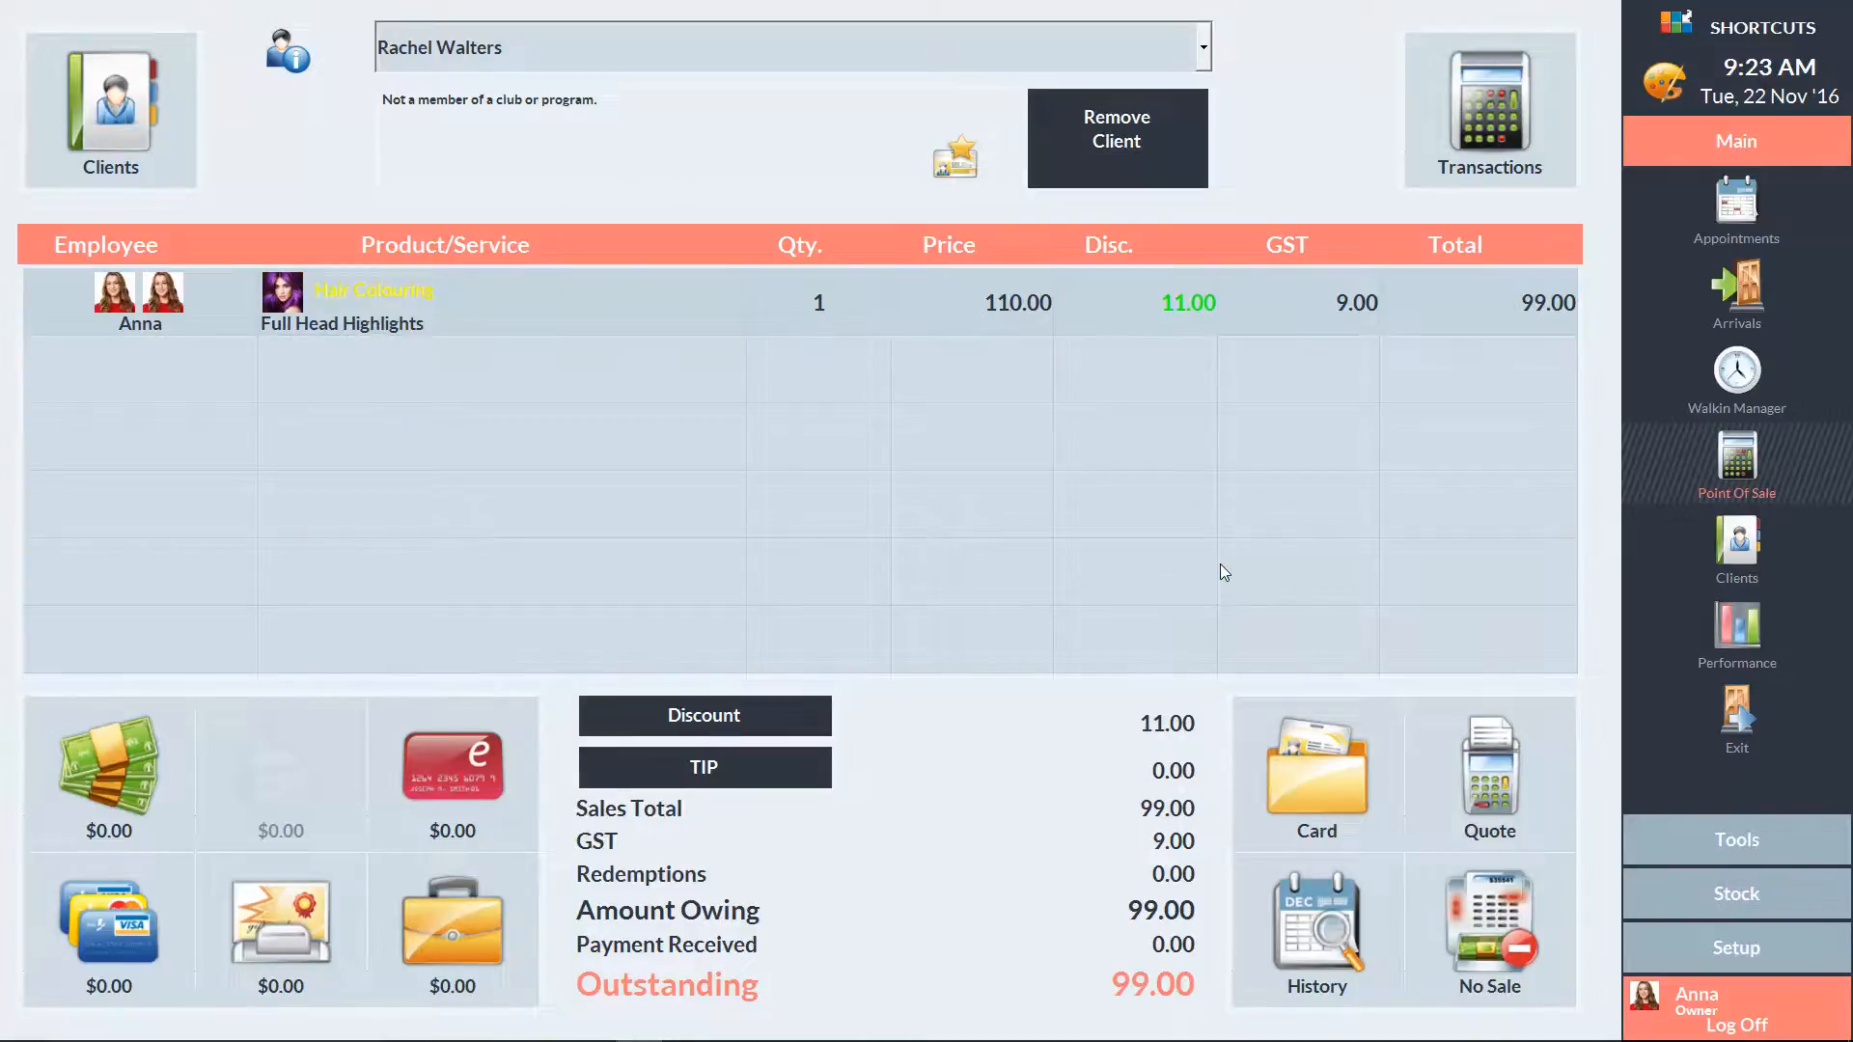